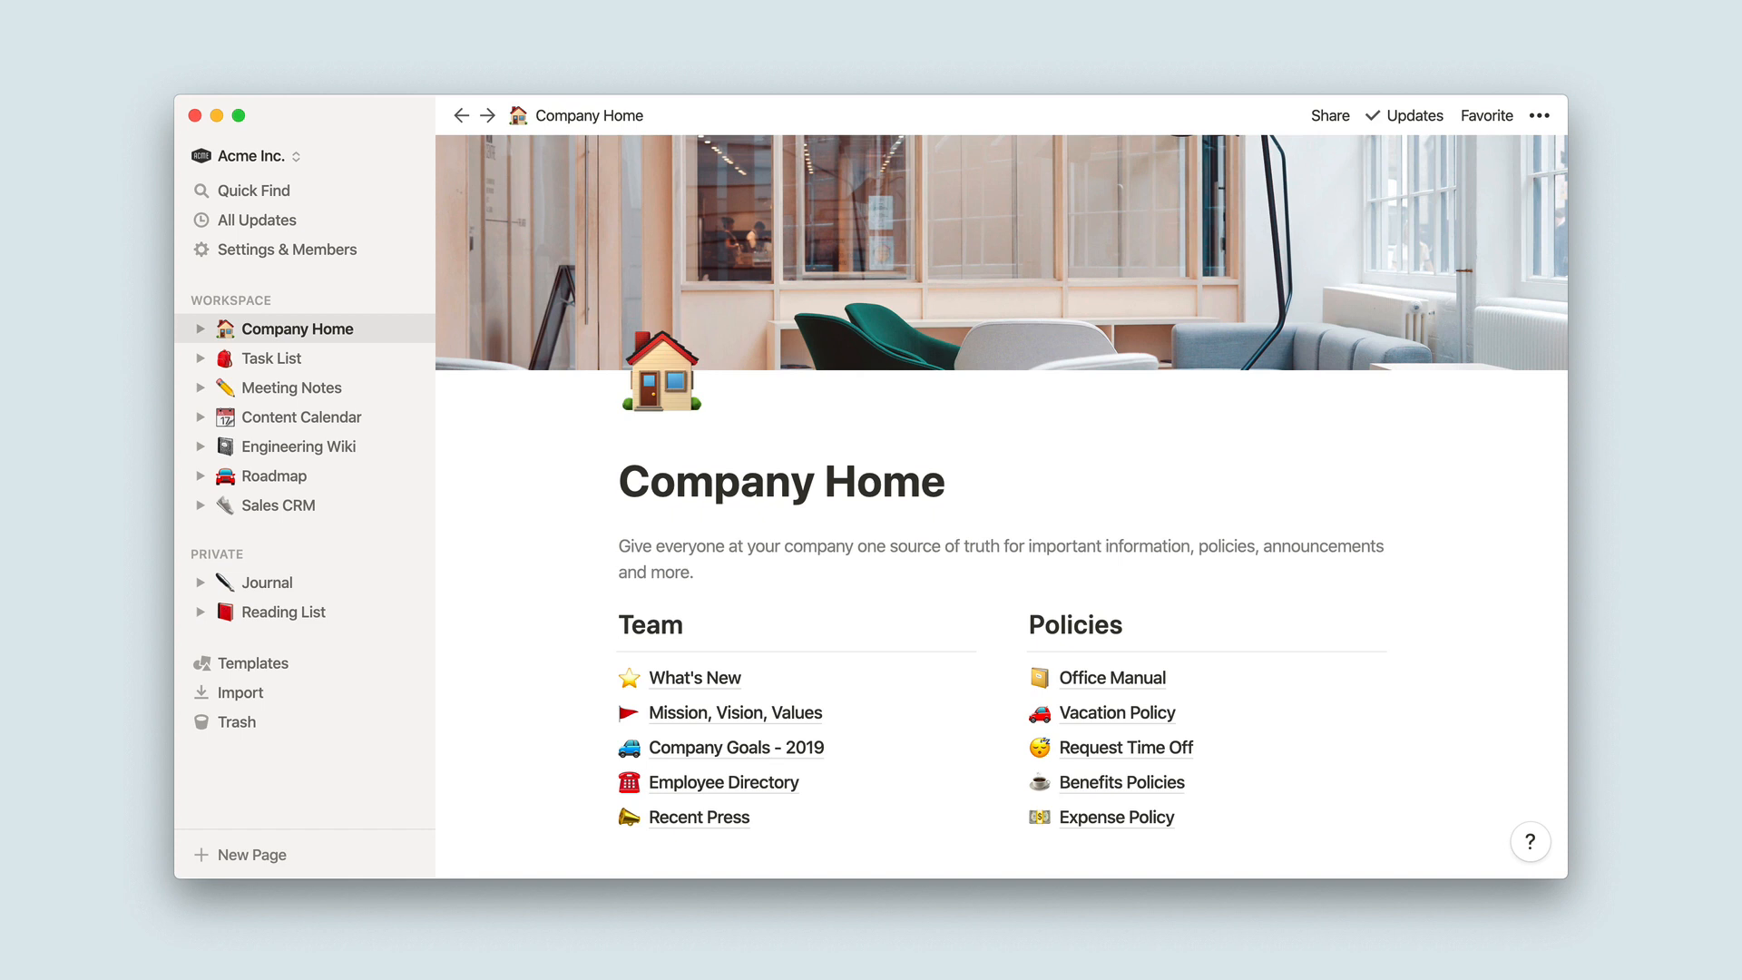
mouse_move(458, 219)
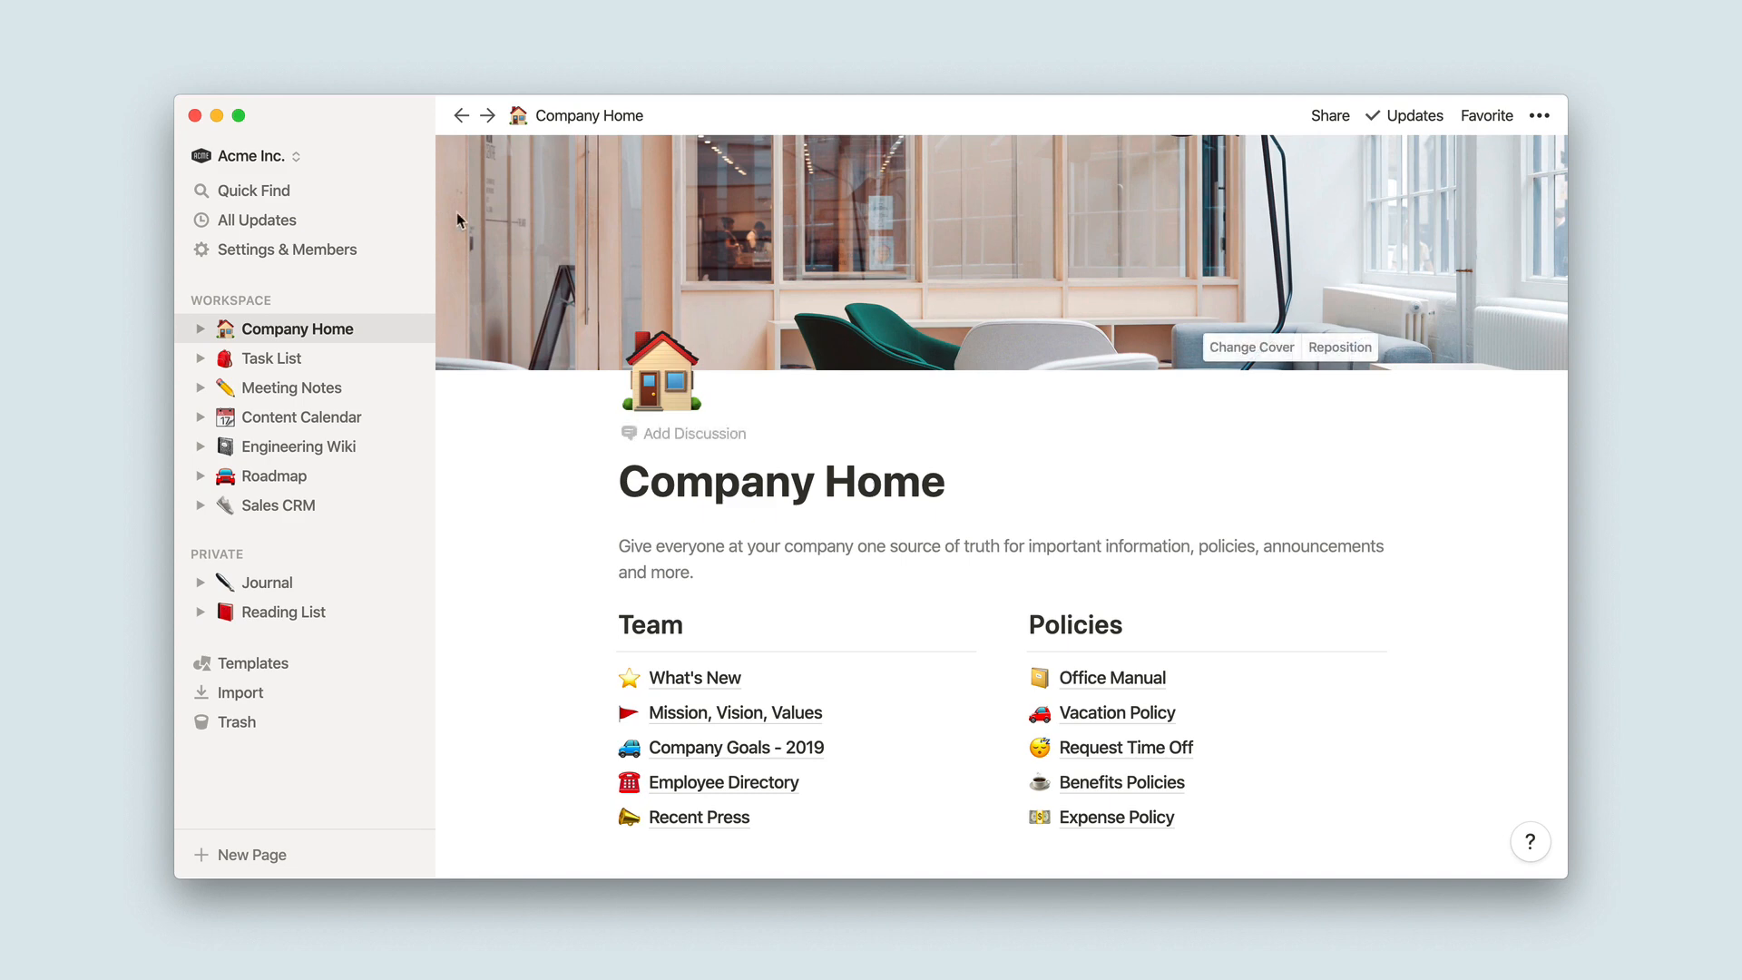
View the Members list and expand the single guest's 2 Pages access: Meeting Notes and Company Home.
click(289, 249)
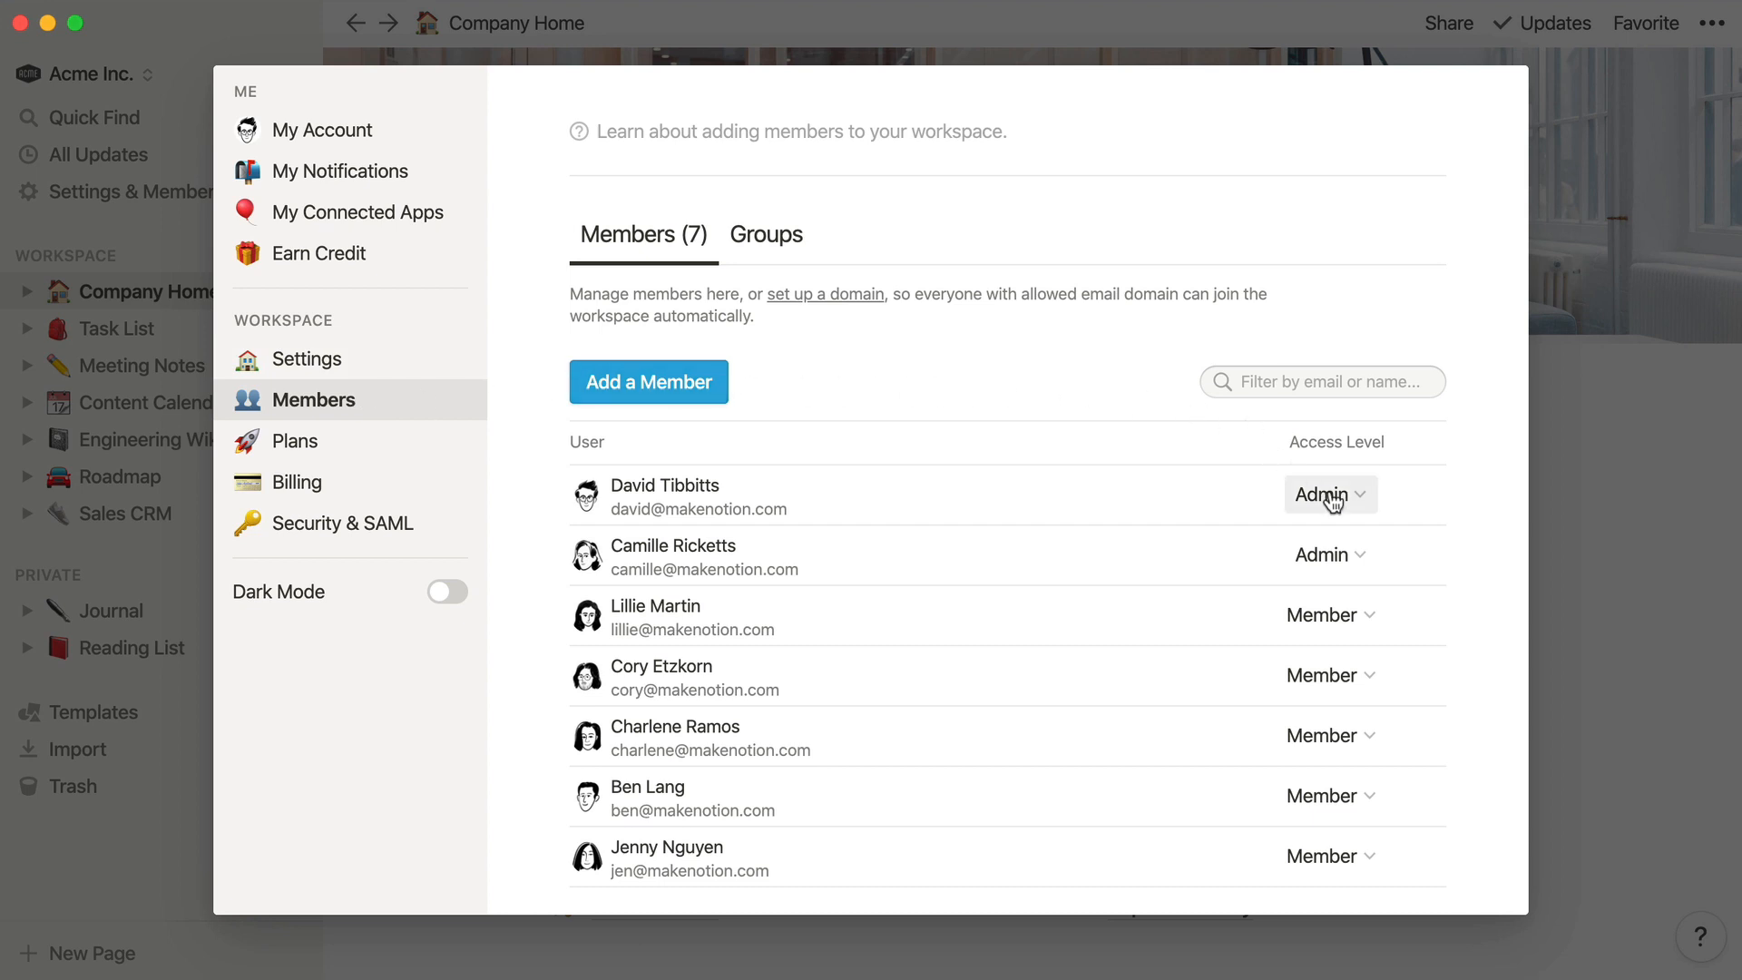
mouse_move(1236, 503)
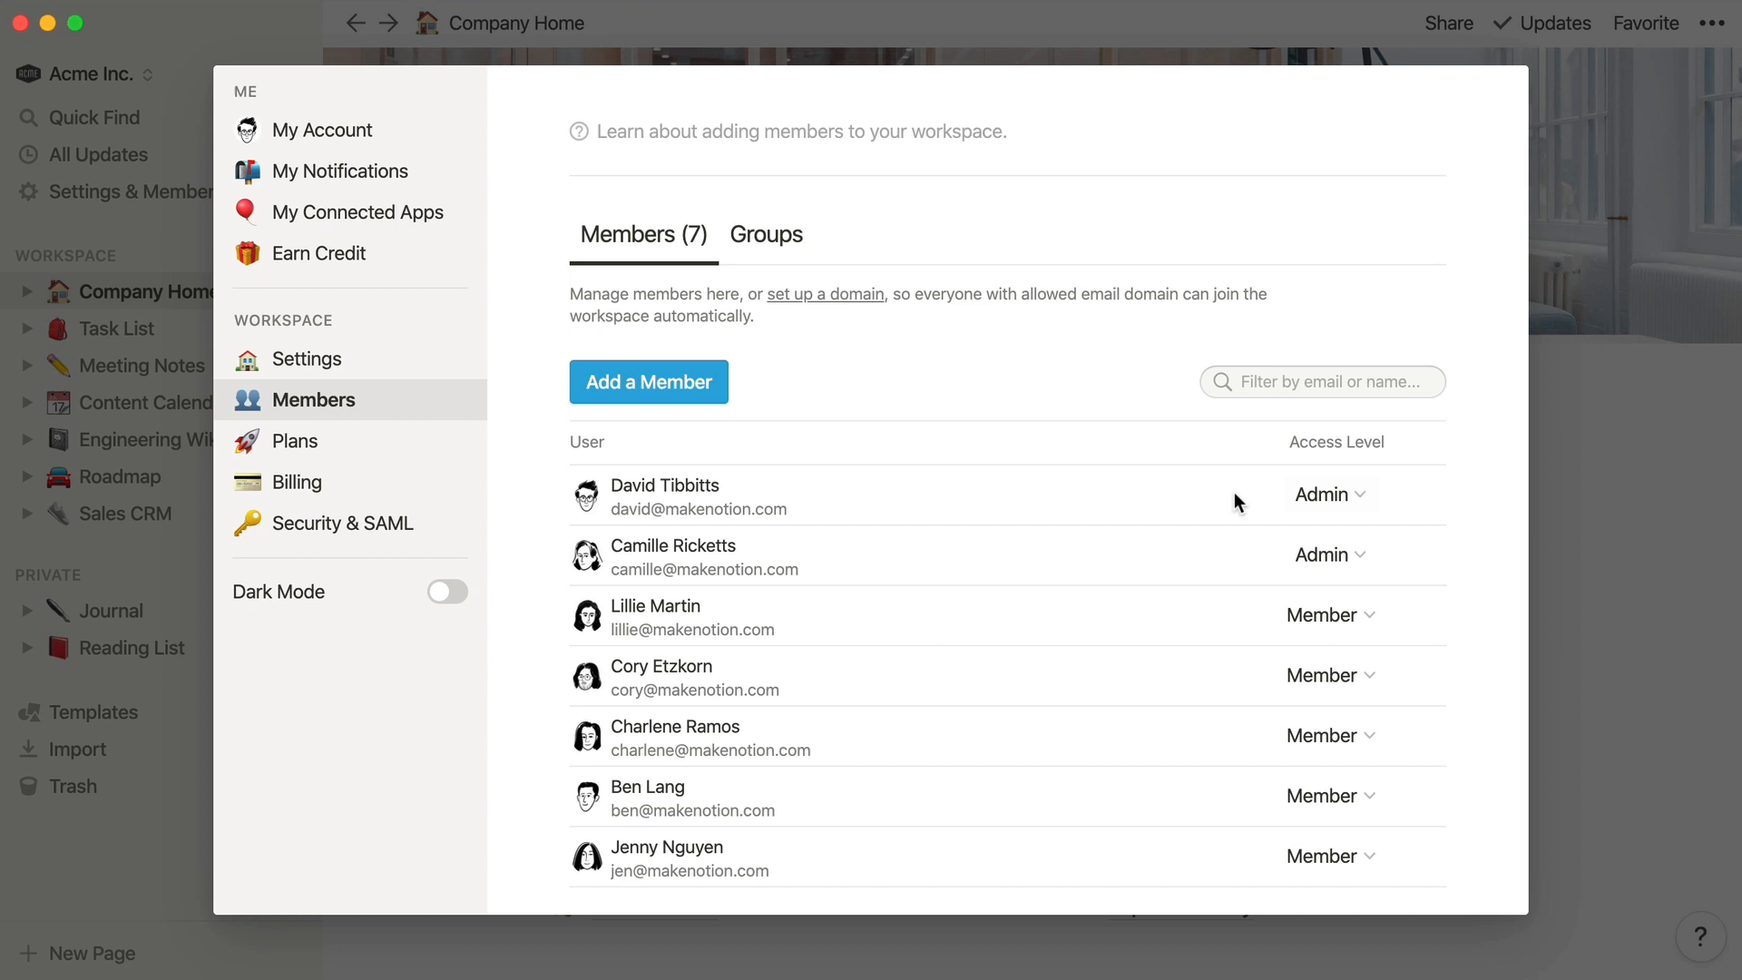
mouse_move(1152, 508)
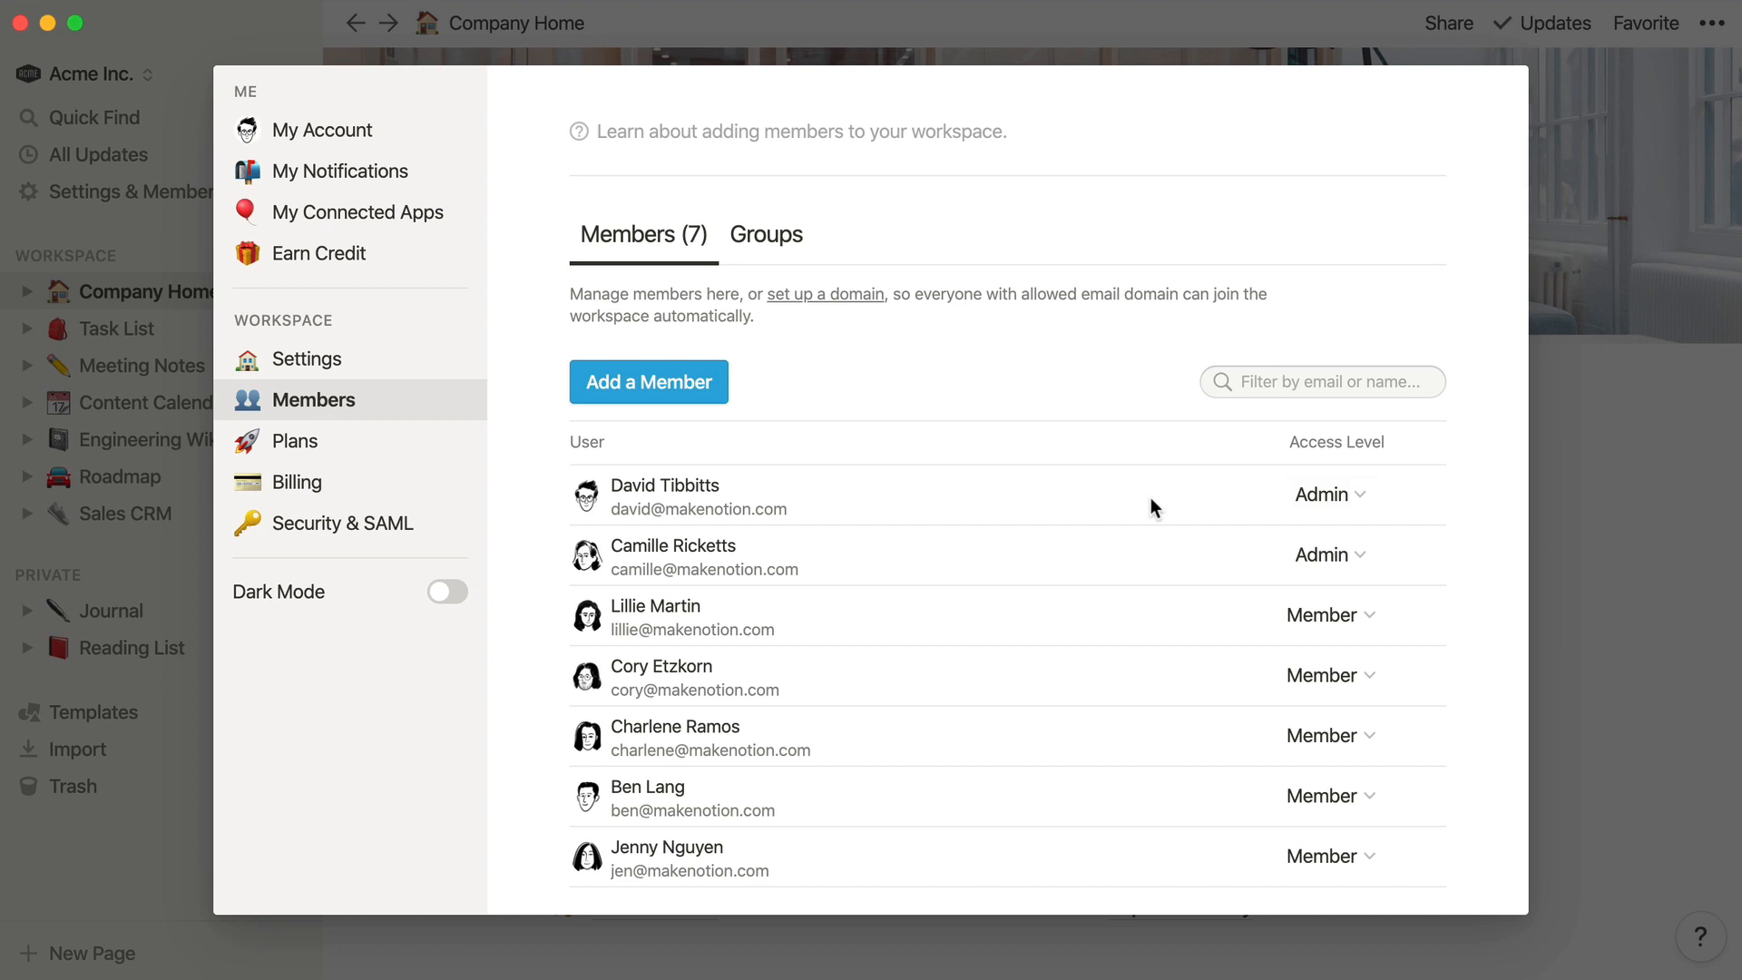
scroll(down, 3)
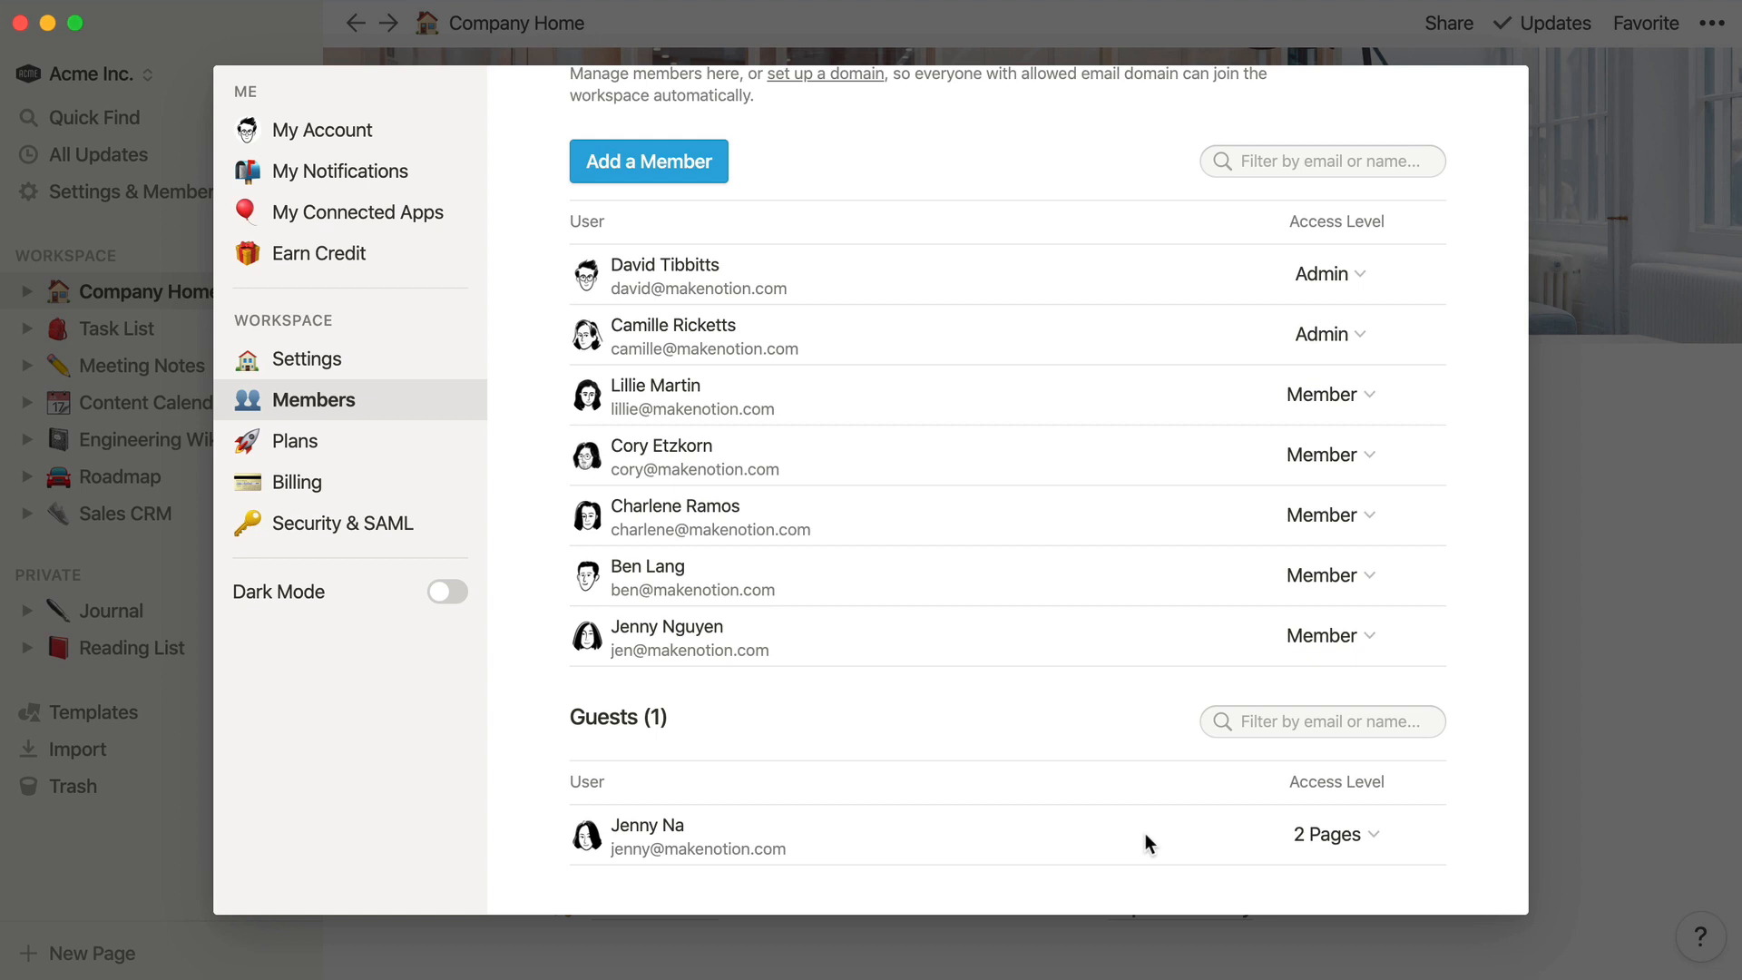
click(1334, 835)
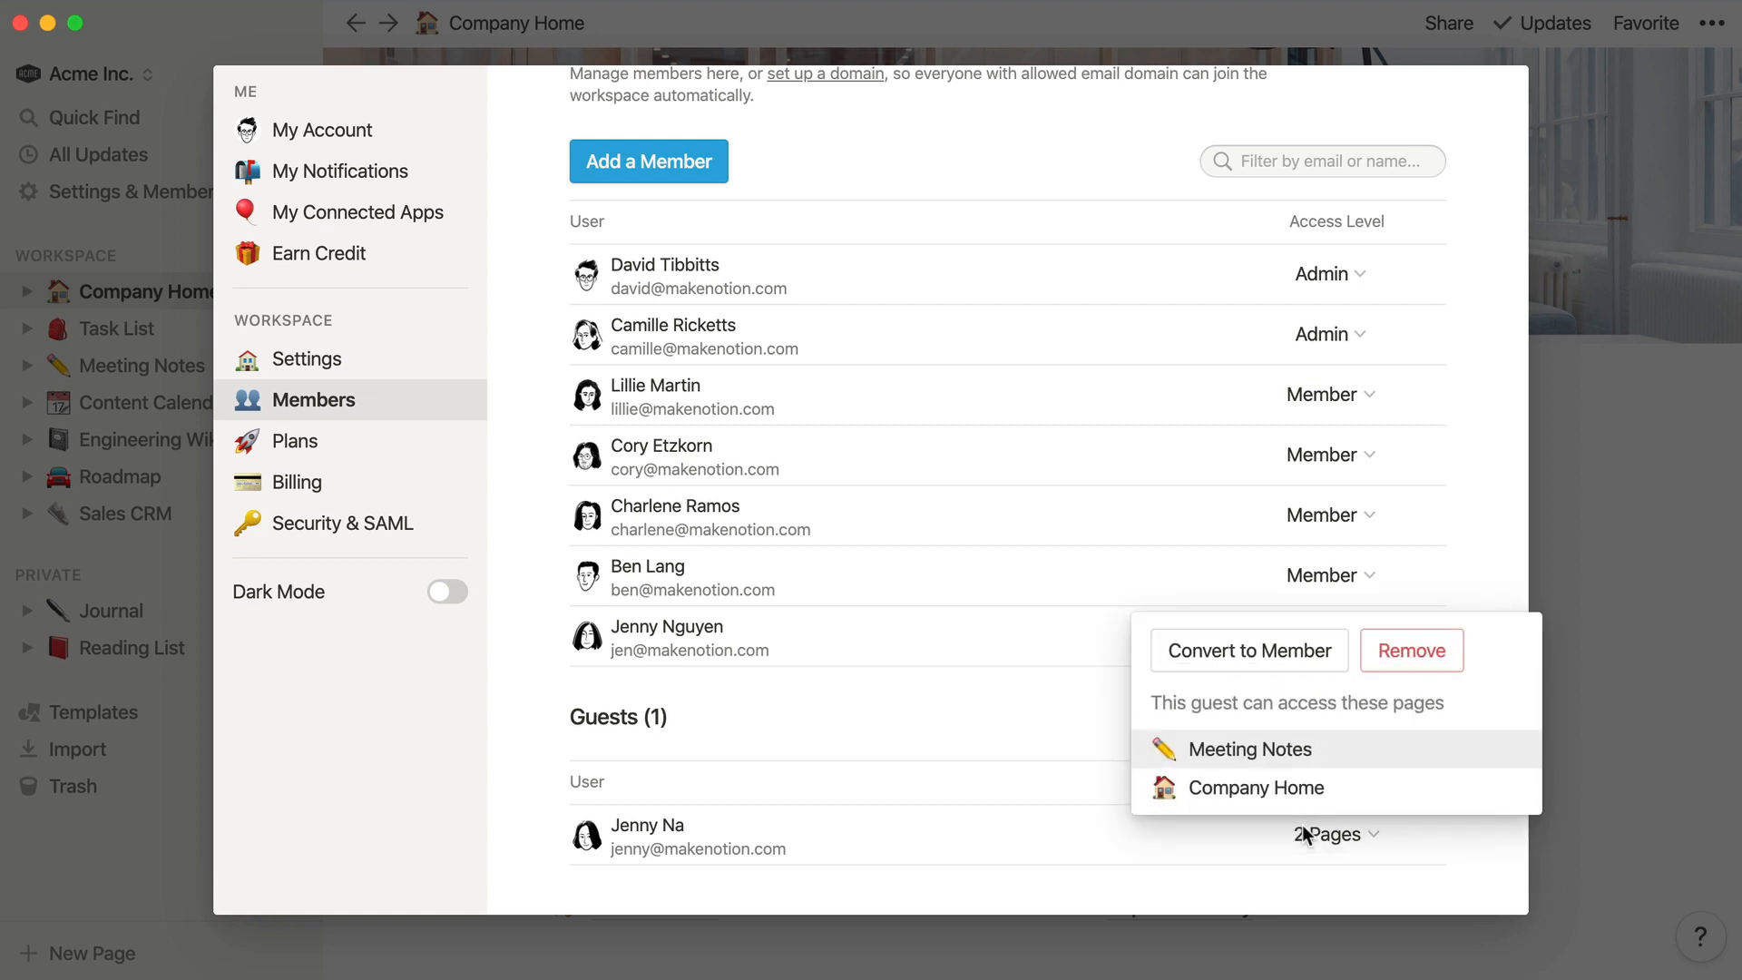
mouse_move(1354, 744)
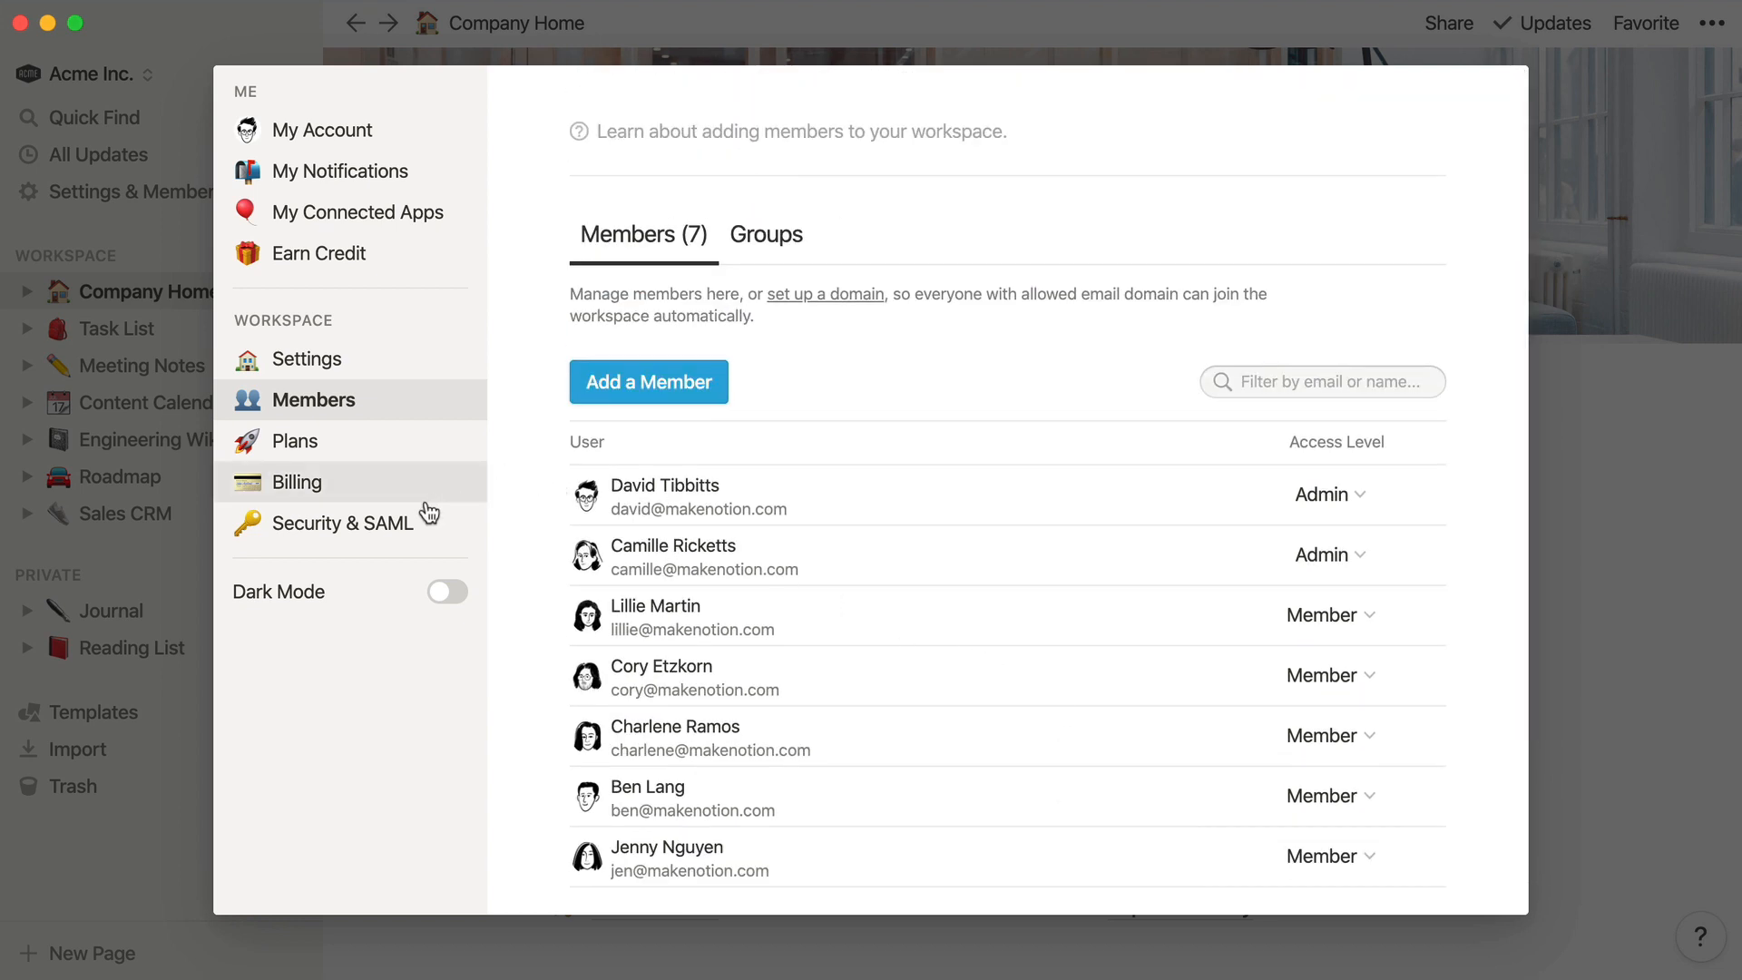
click(345, 522)
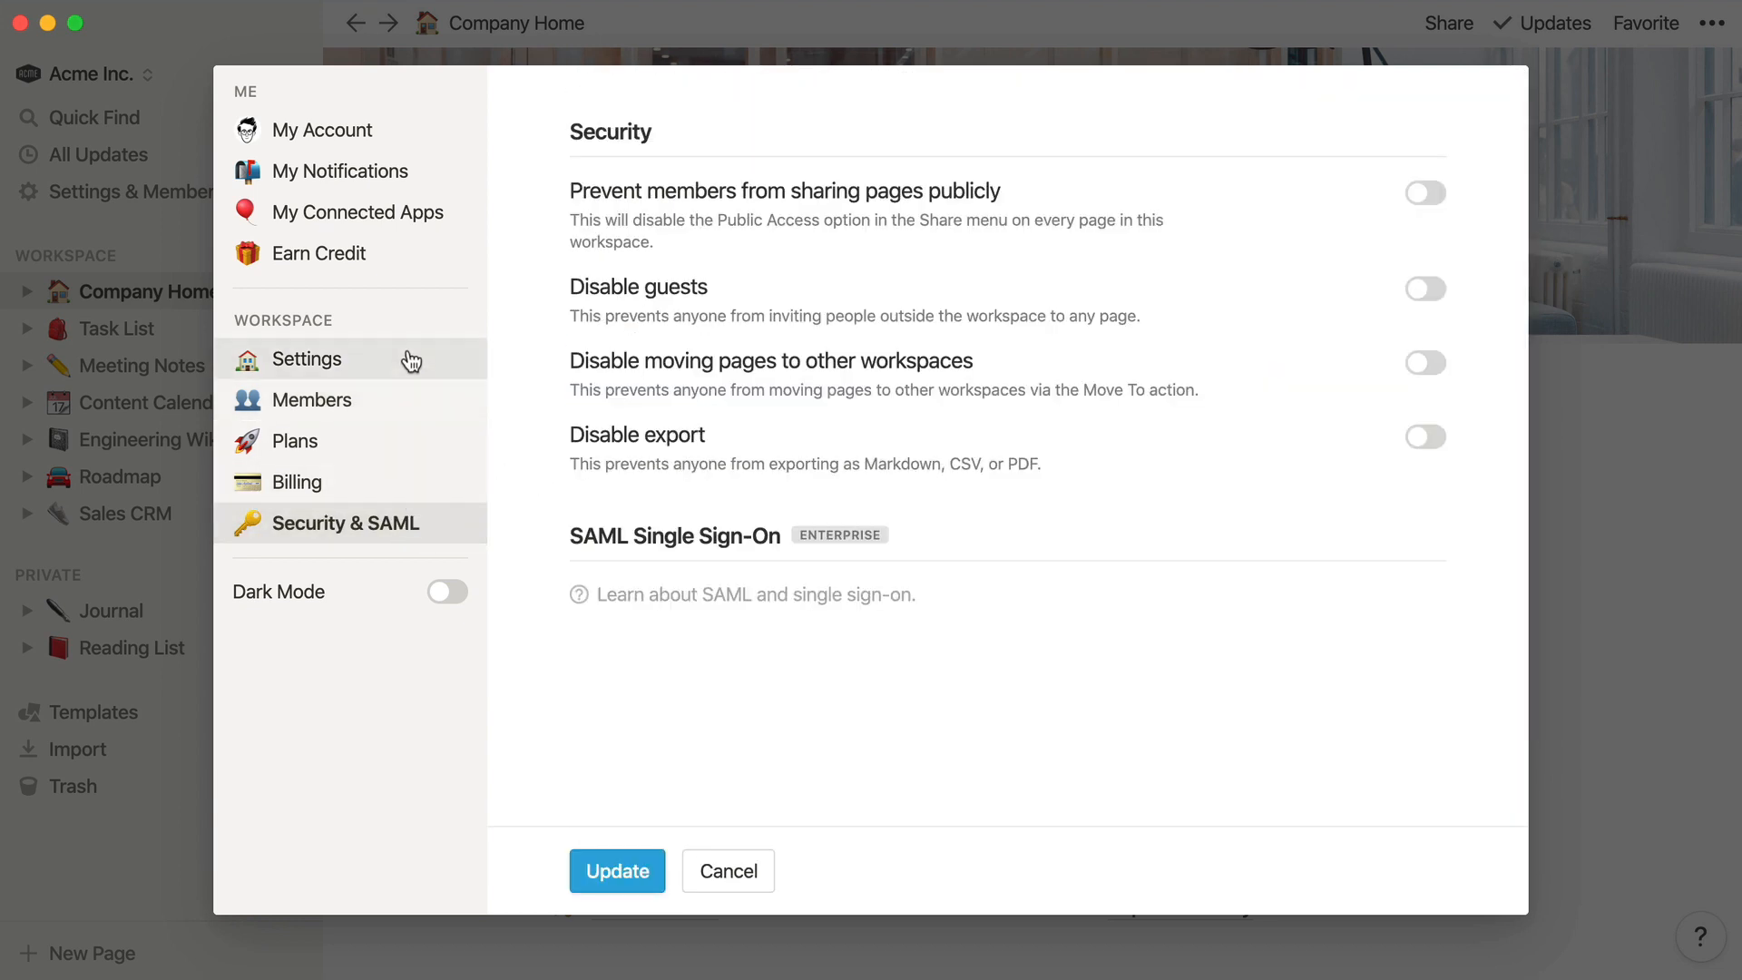
click(309, 358)
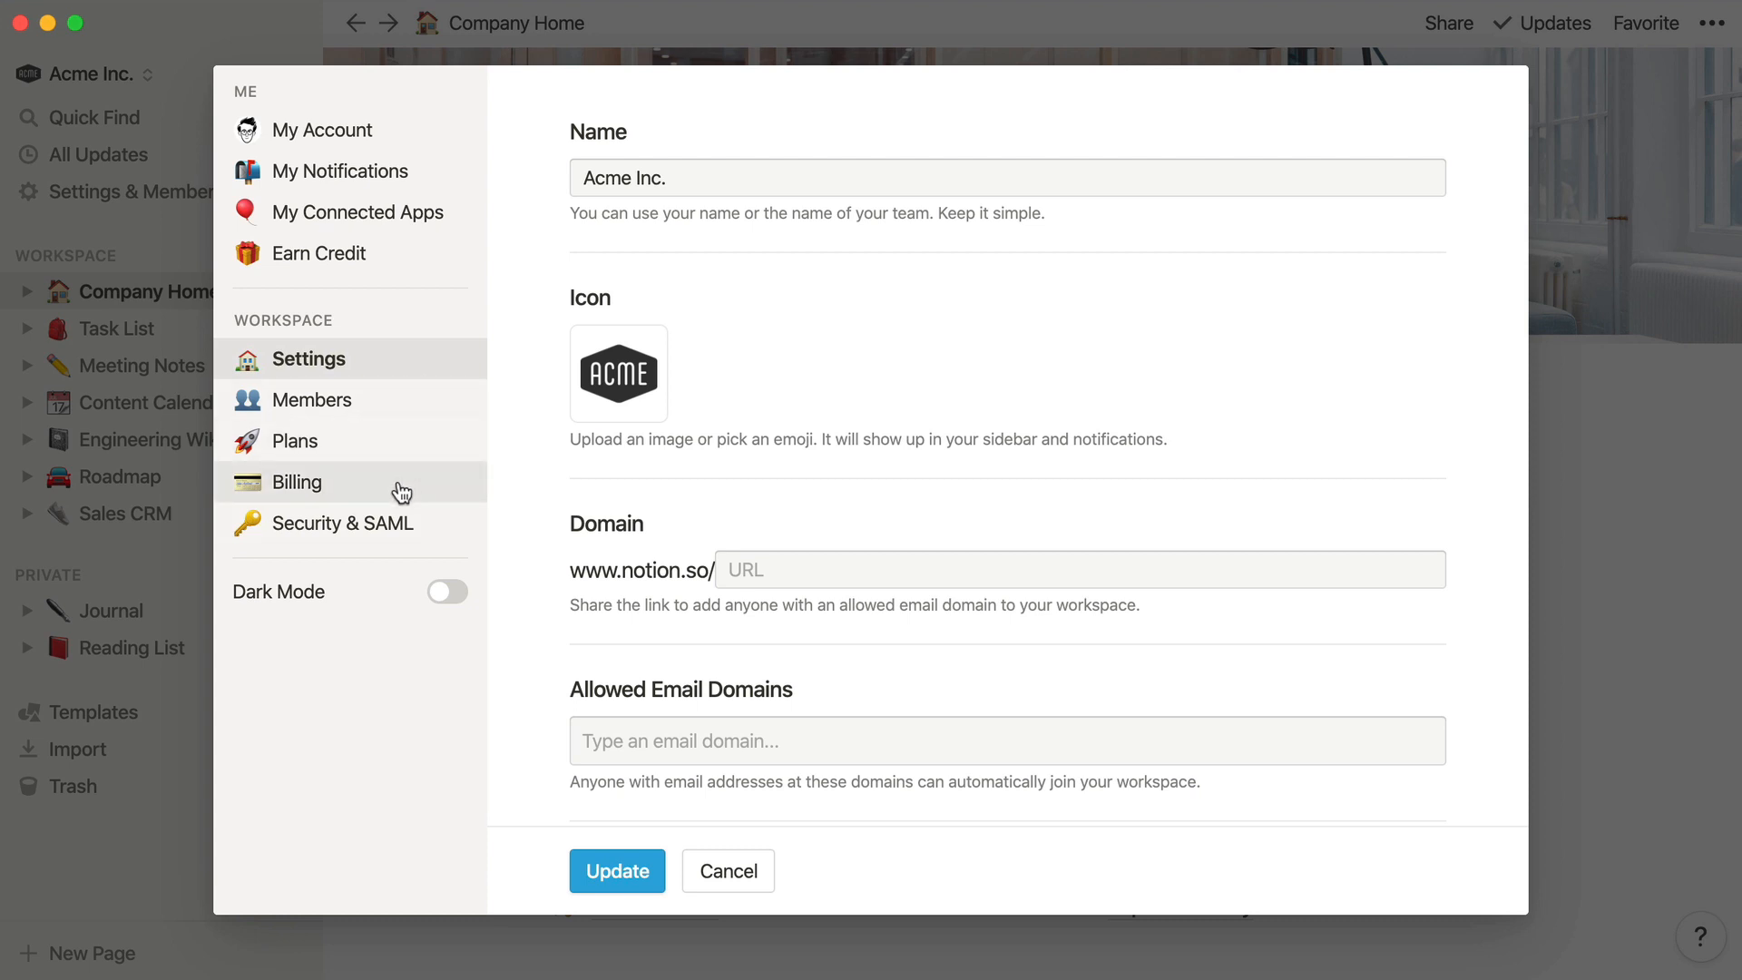
click(296, 481)
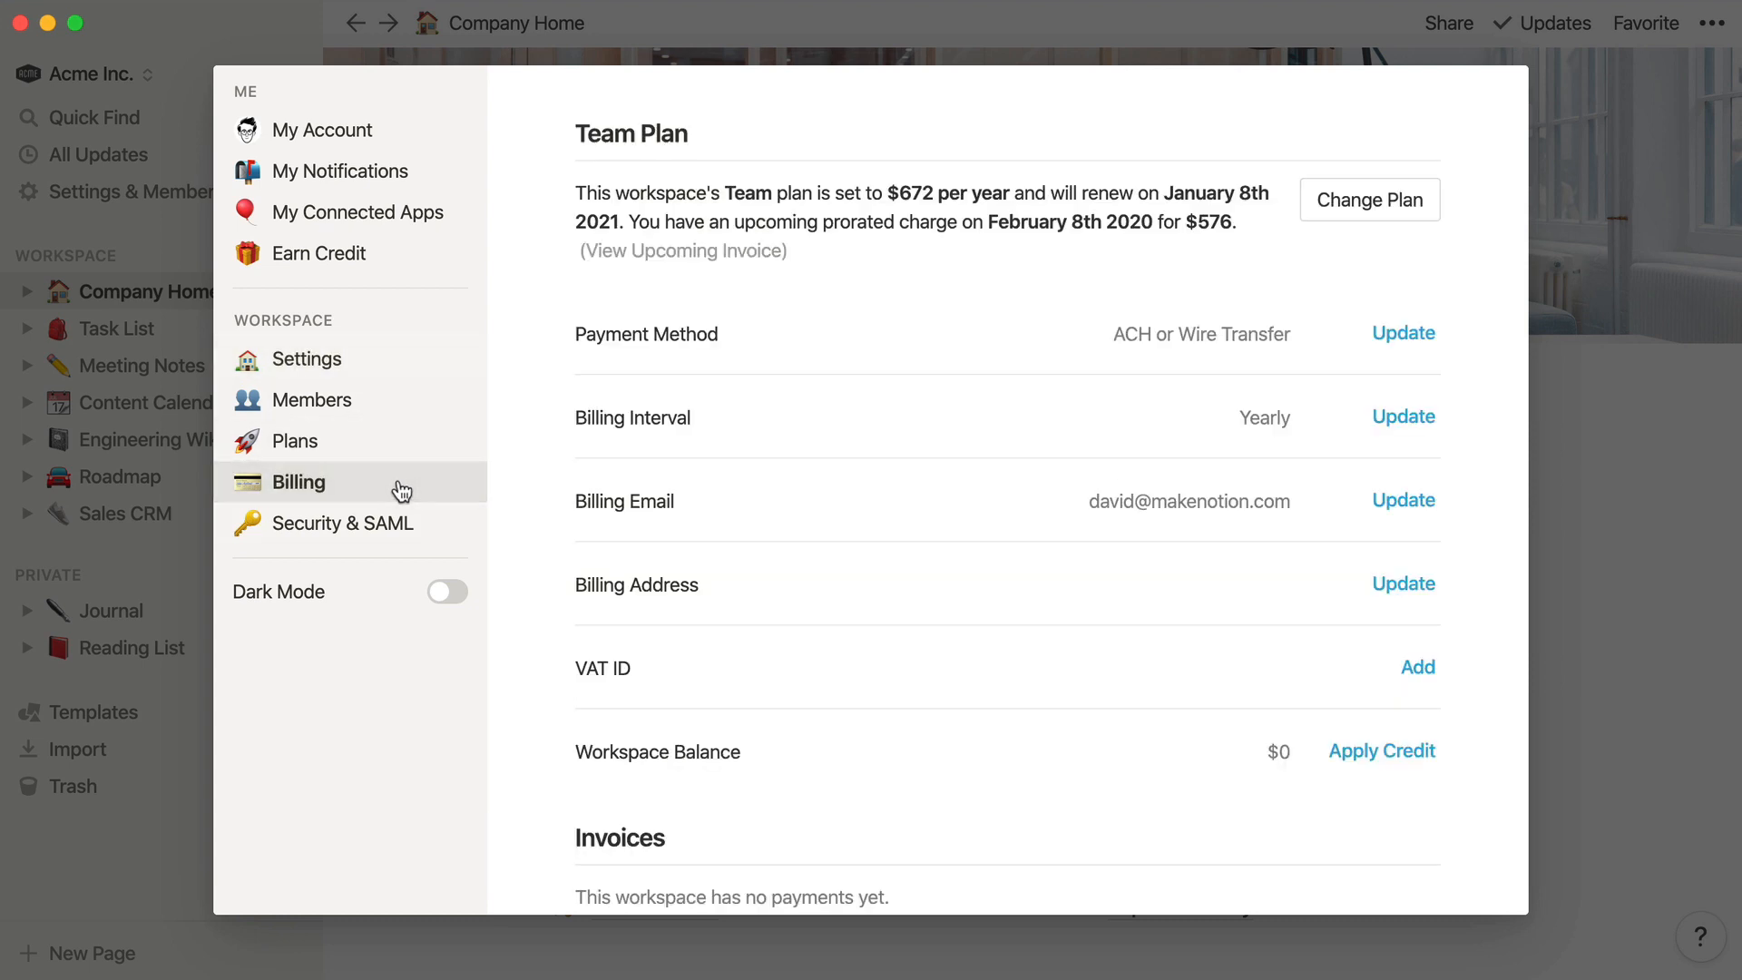
click(314, 400)
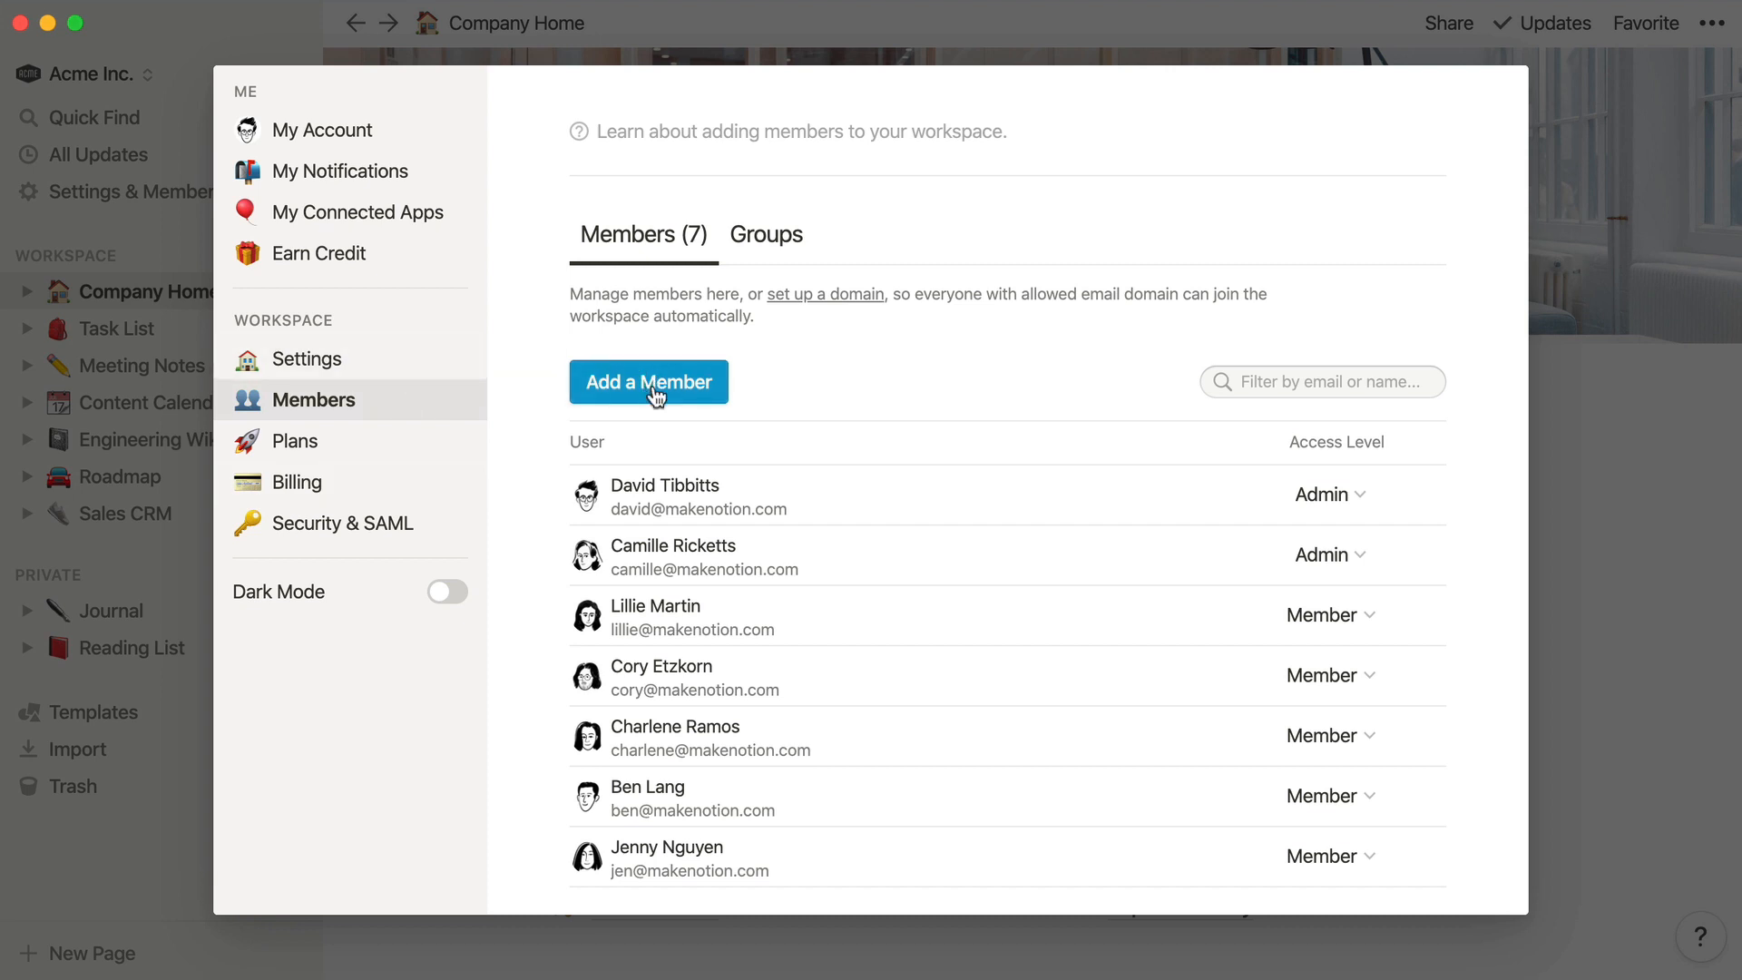
click(648, 383)
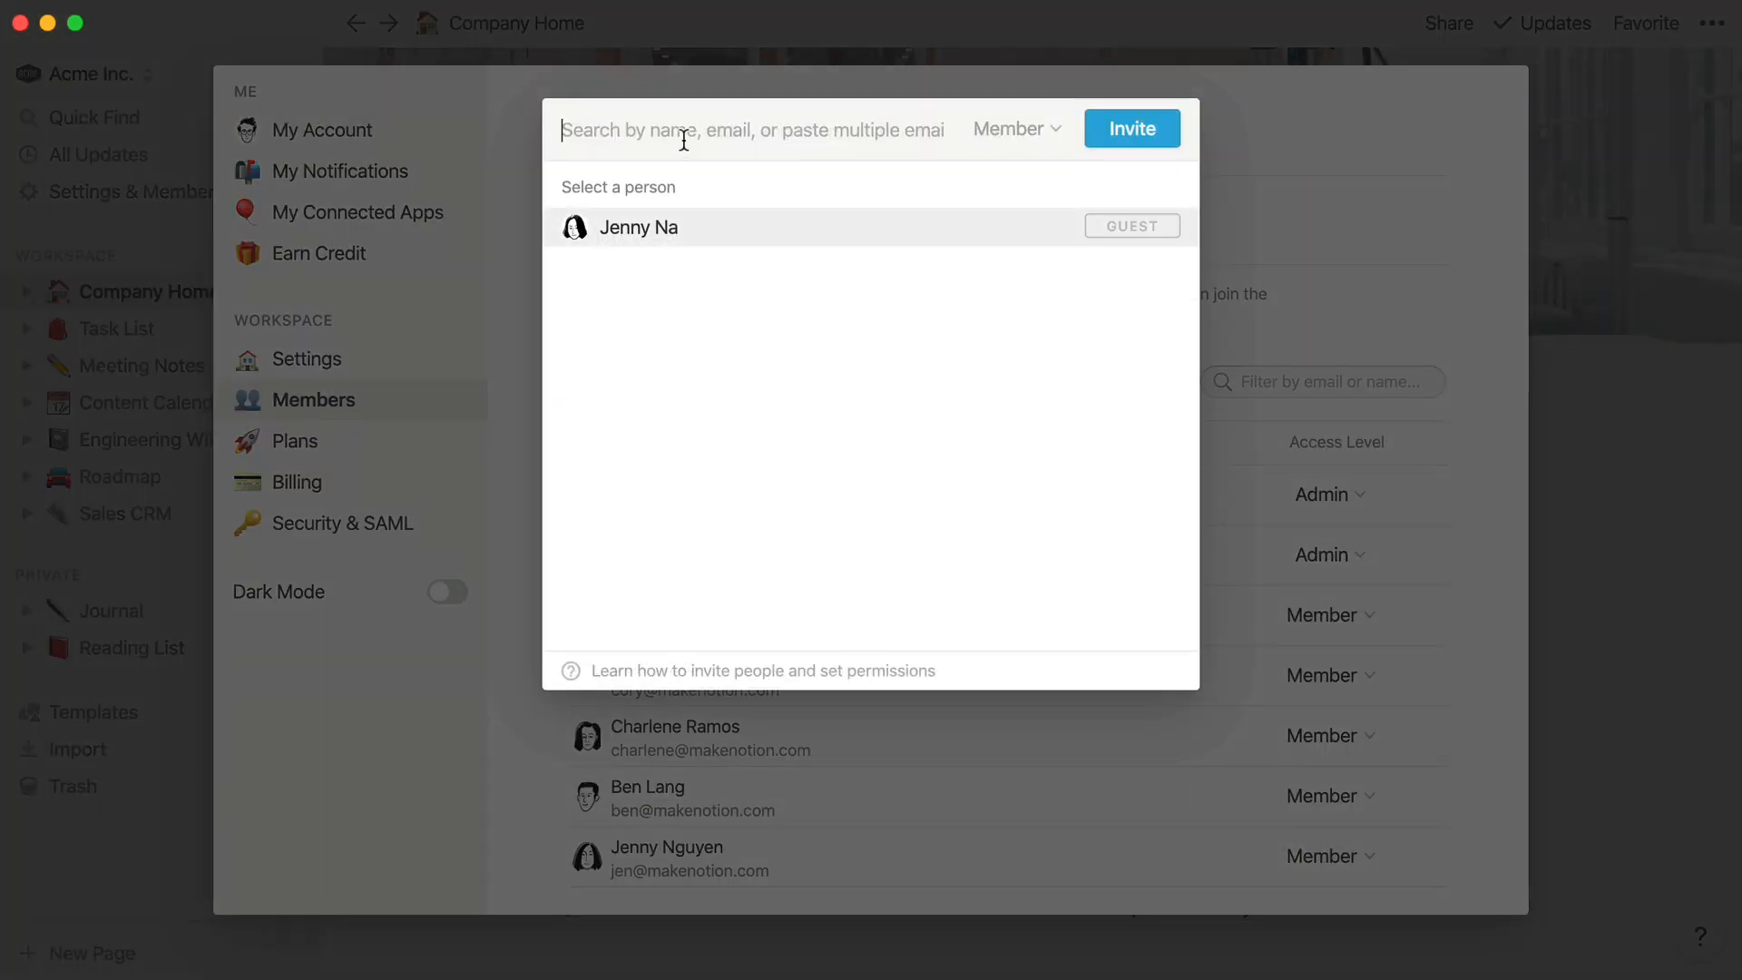
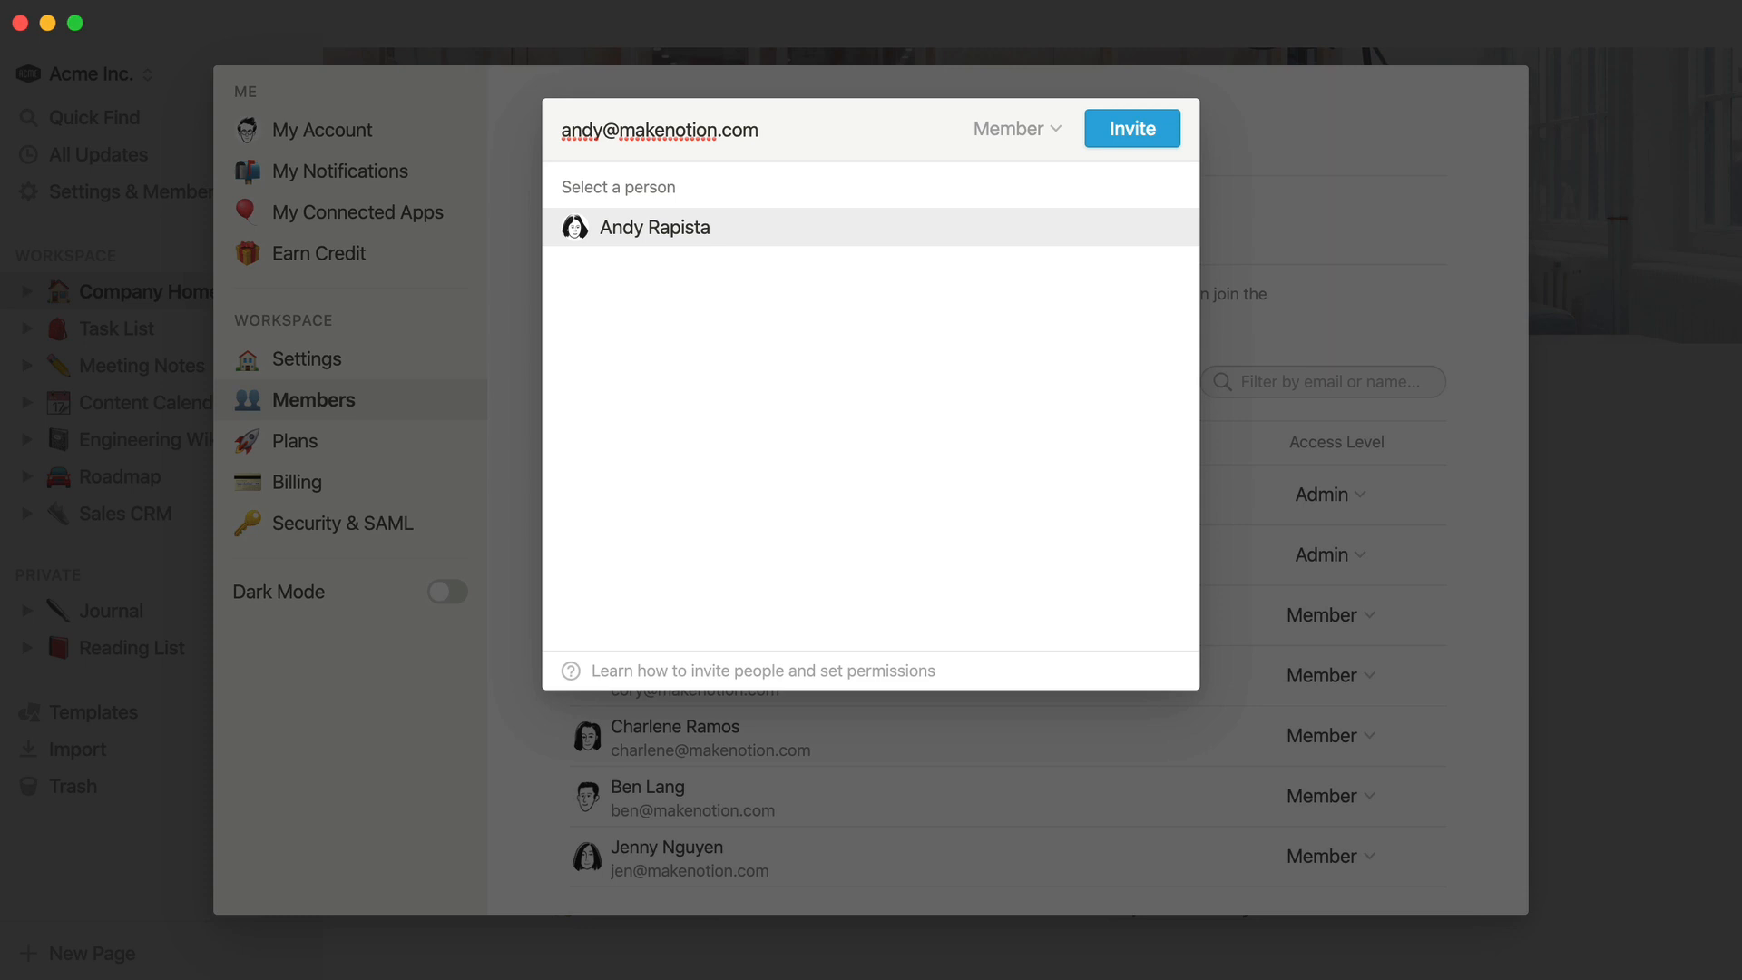
click(1013, 127)
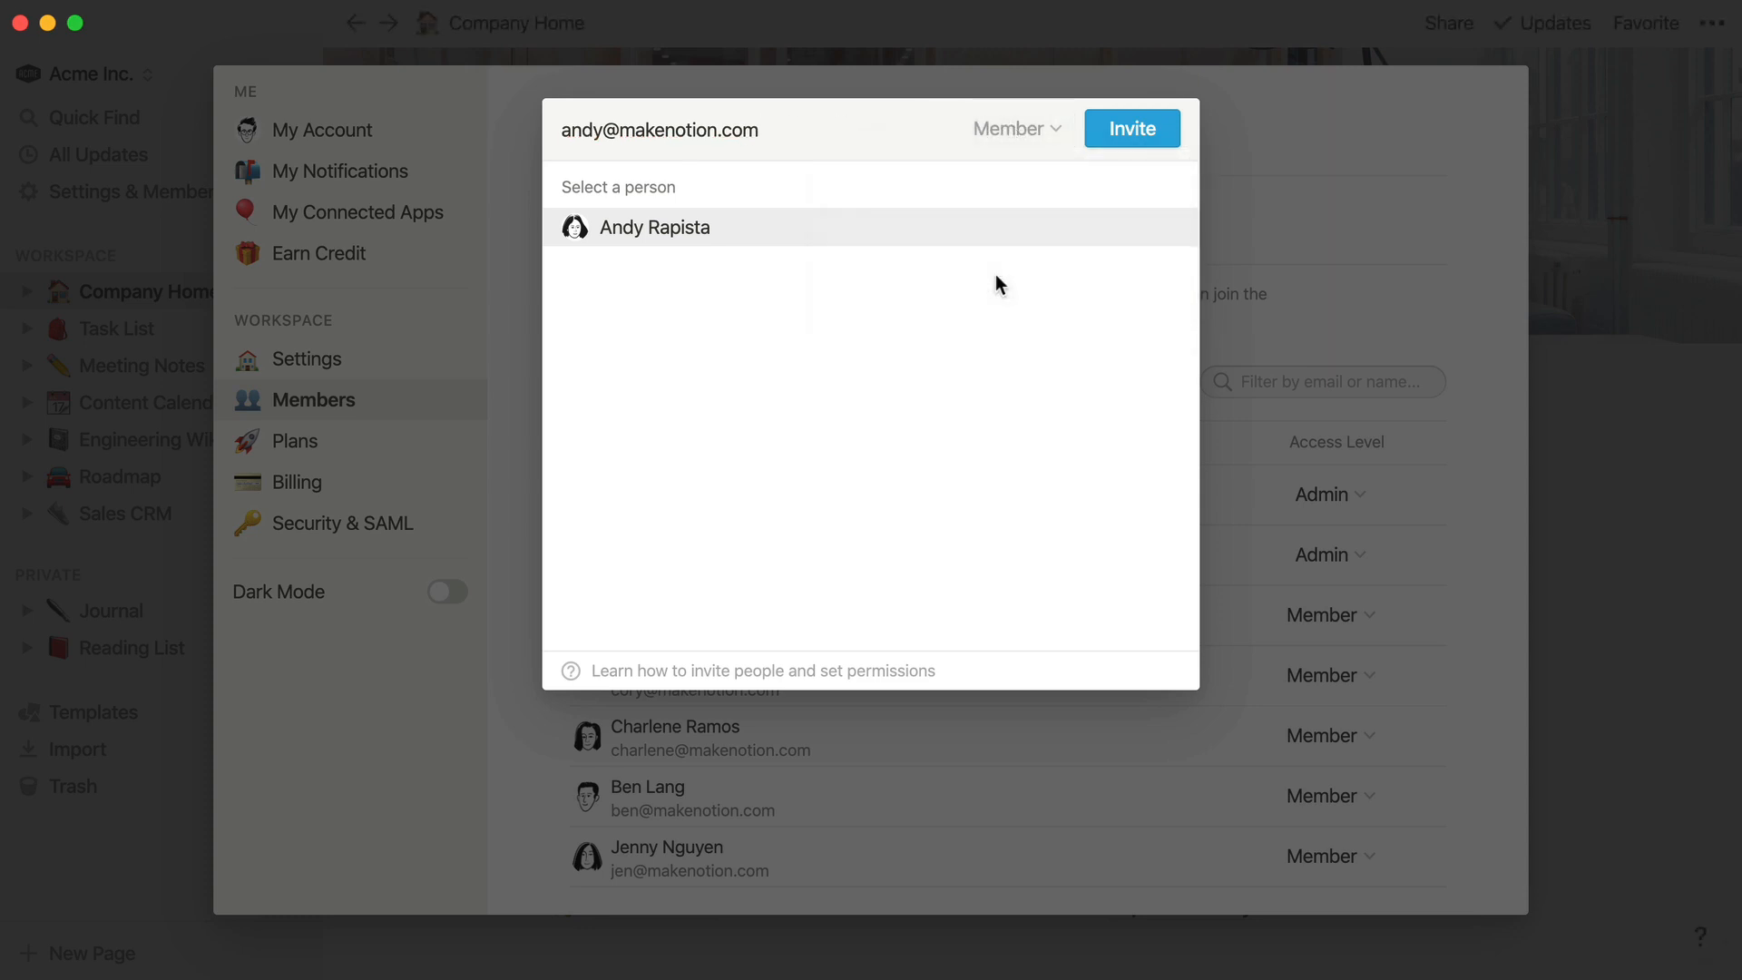
click(1131, 127)
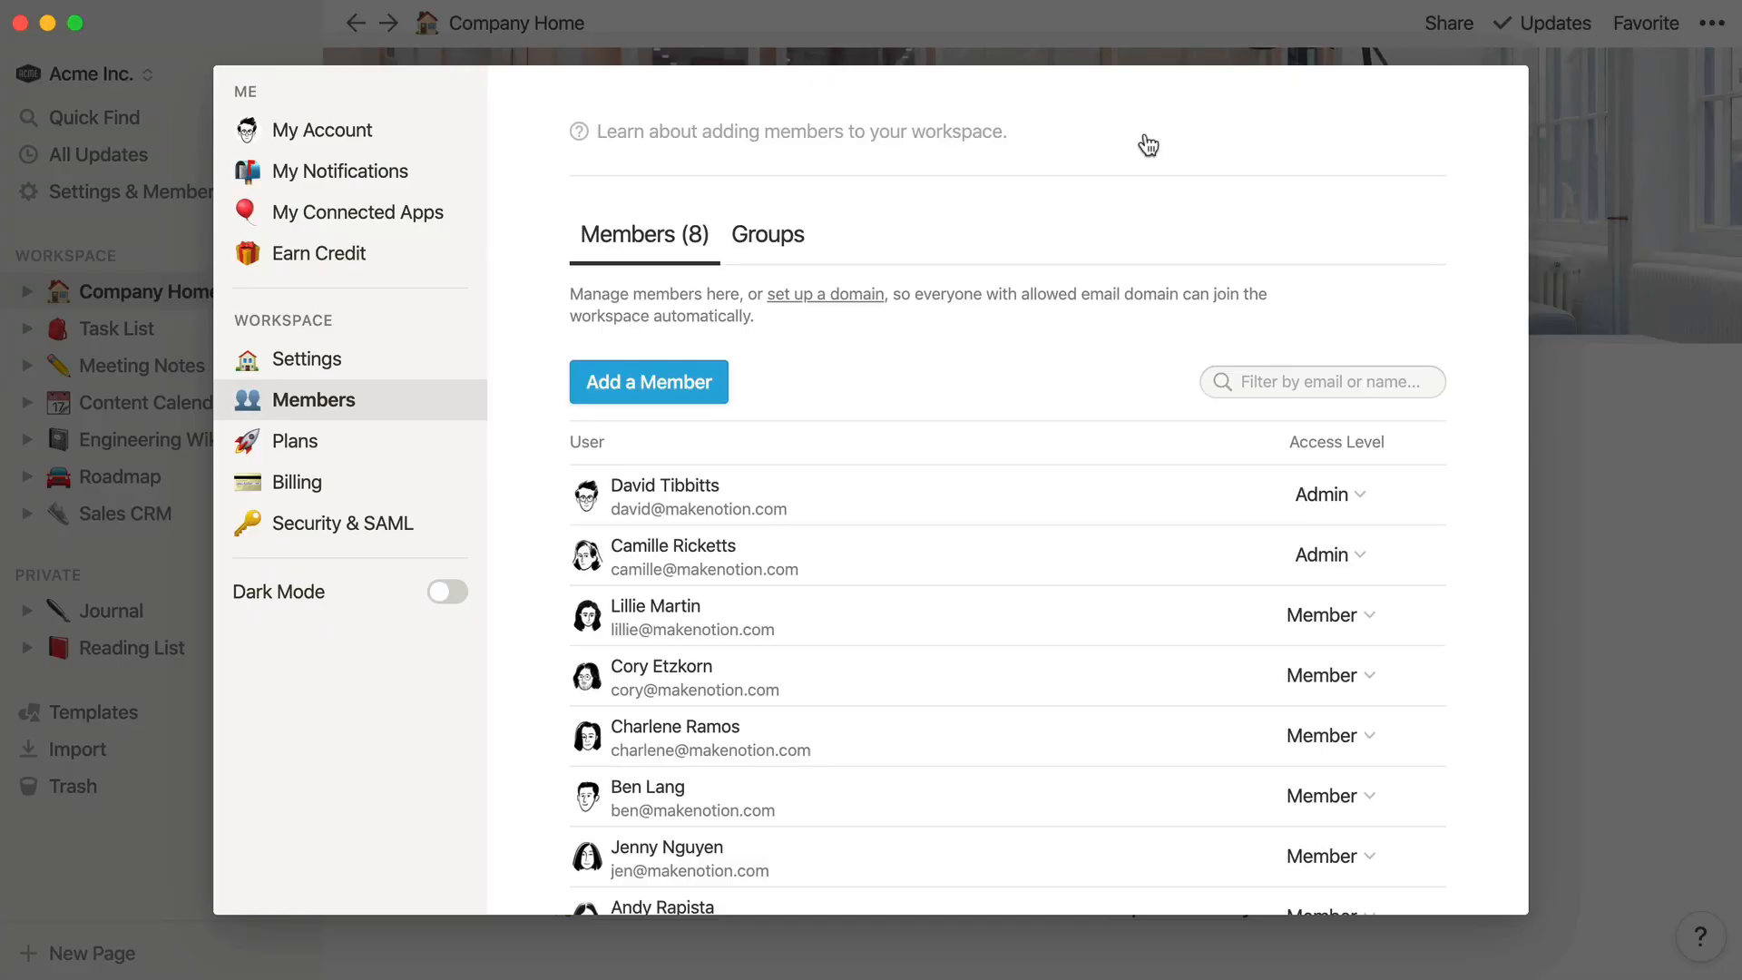
scroll(down, 3)
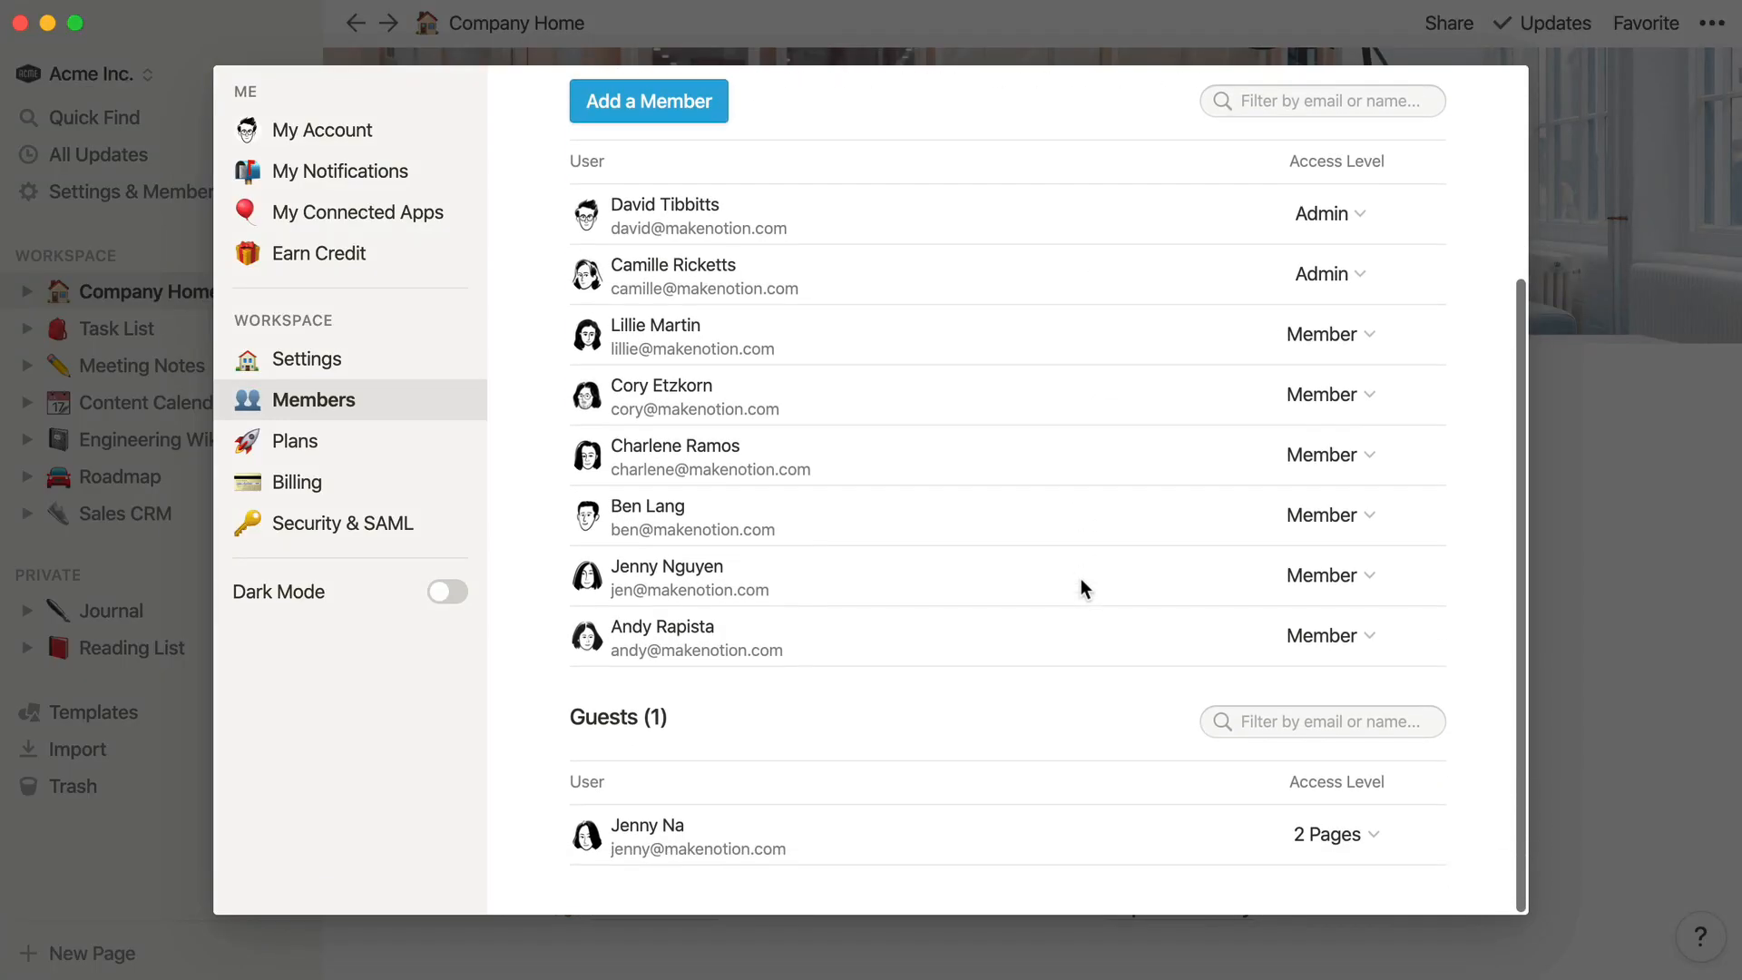
click(1330, 635)
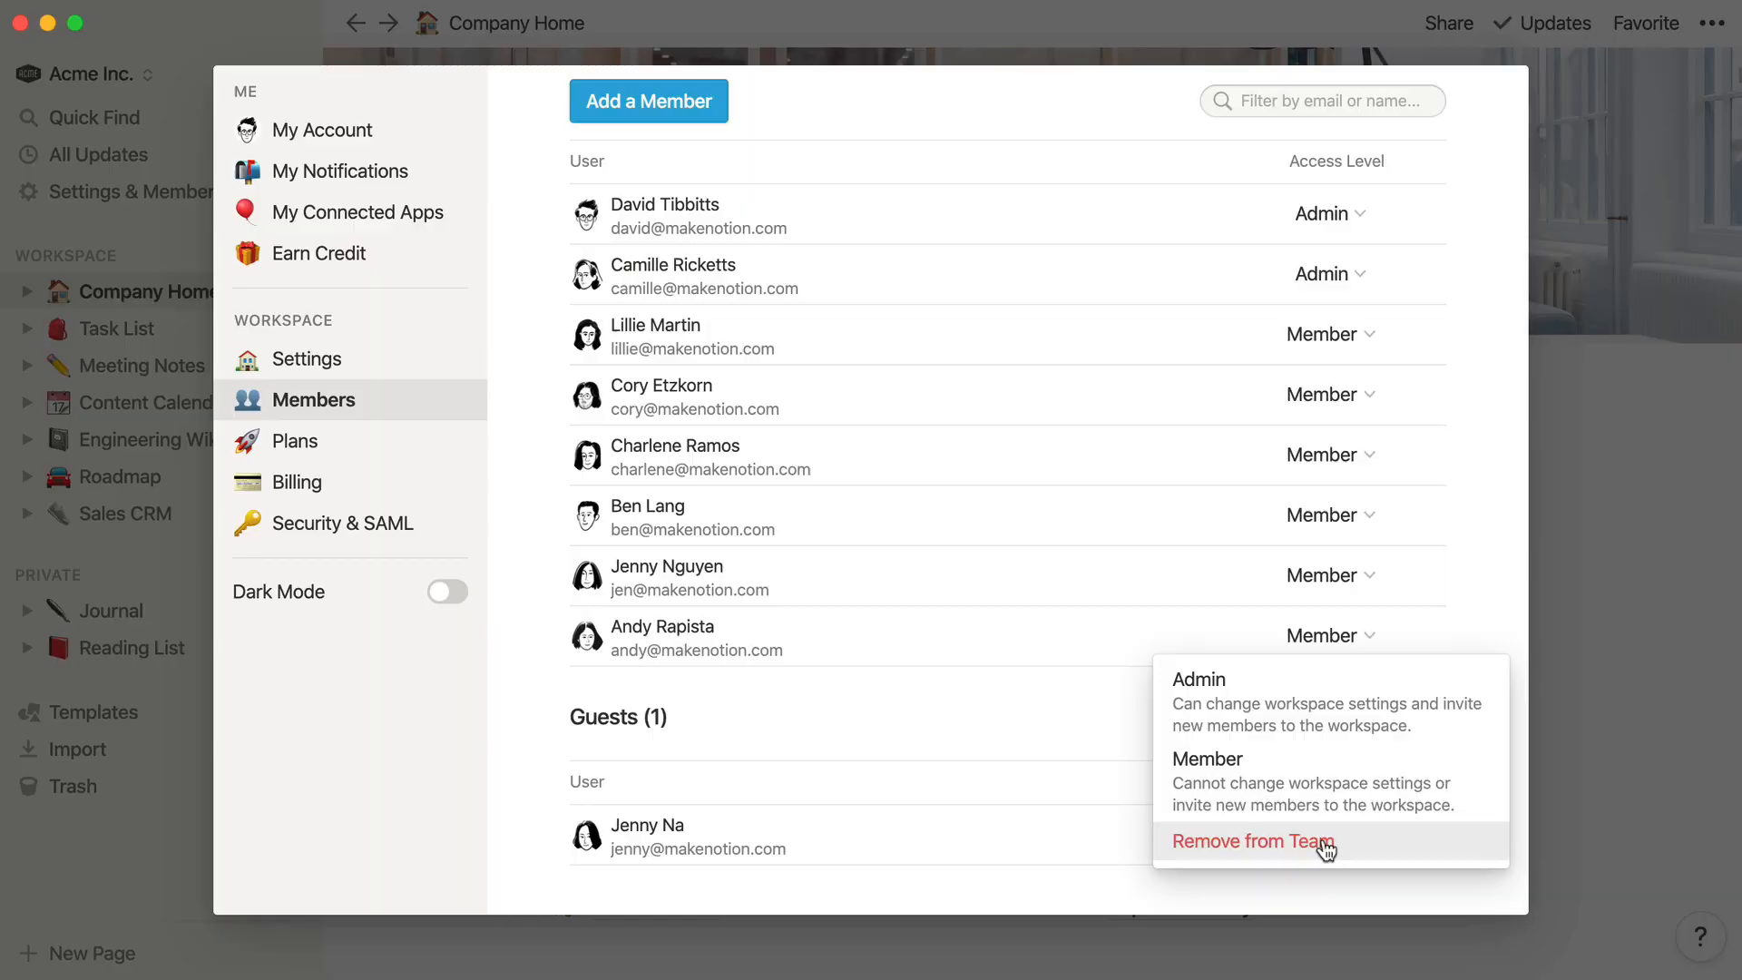
click(1253, 841)
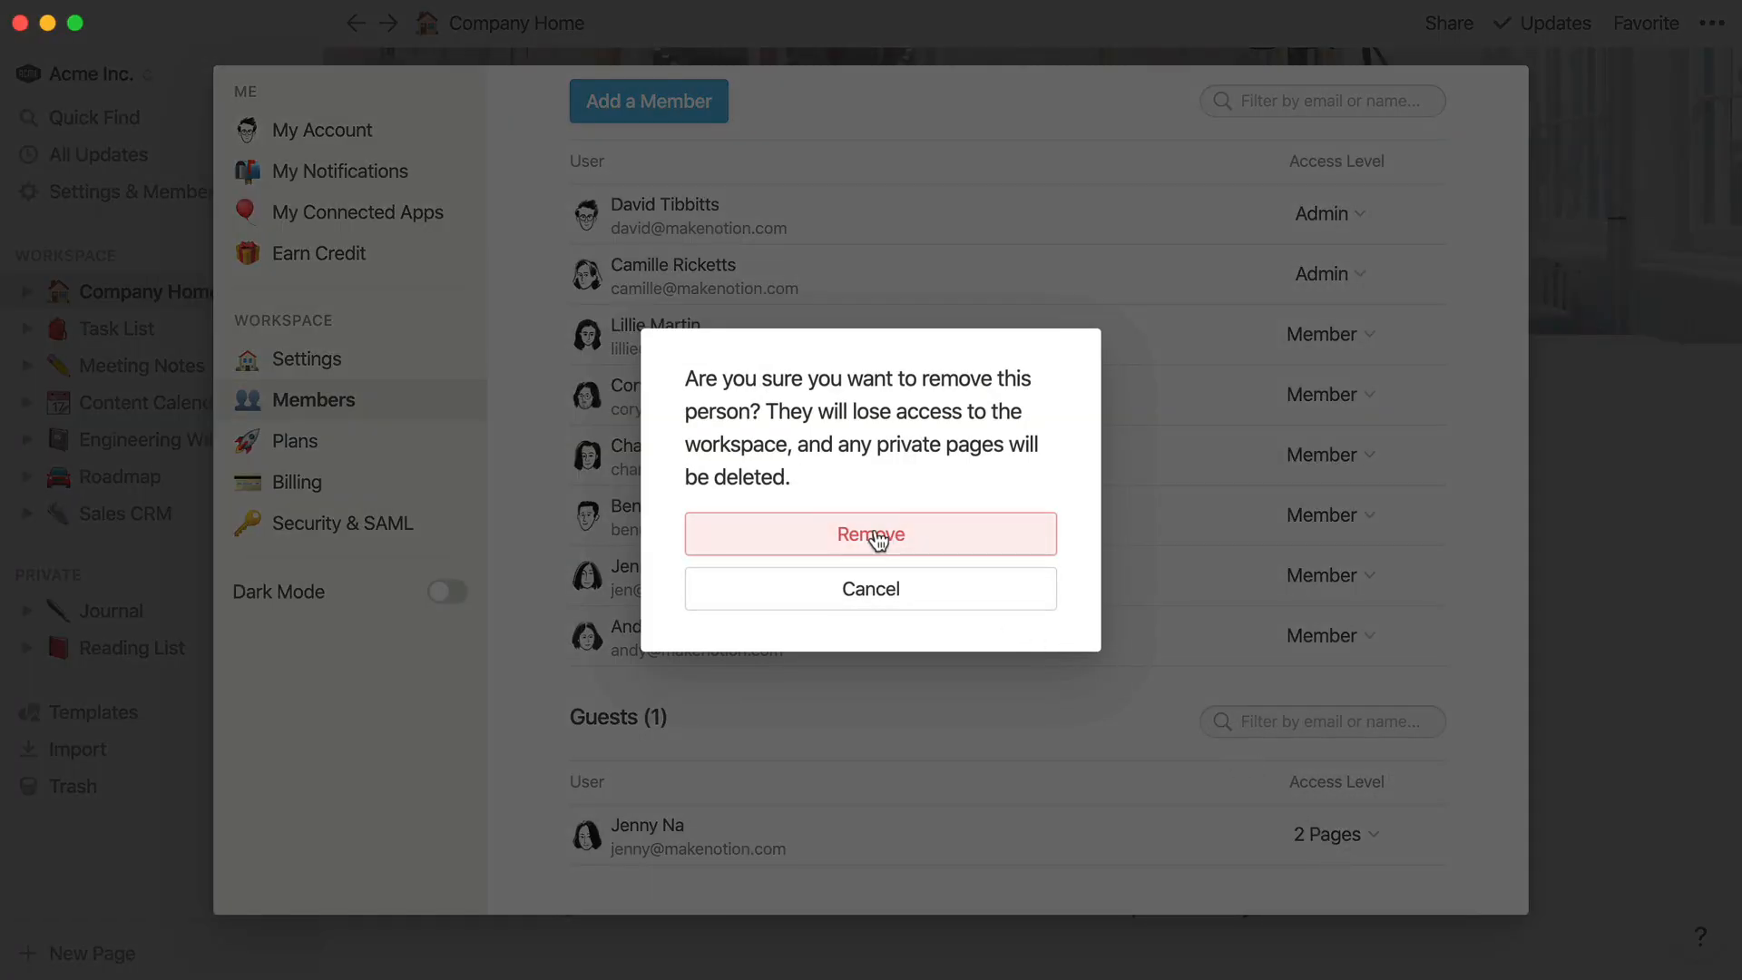
click(869, 534)
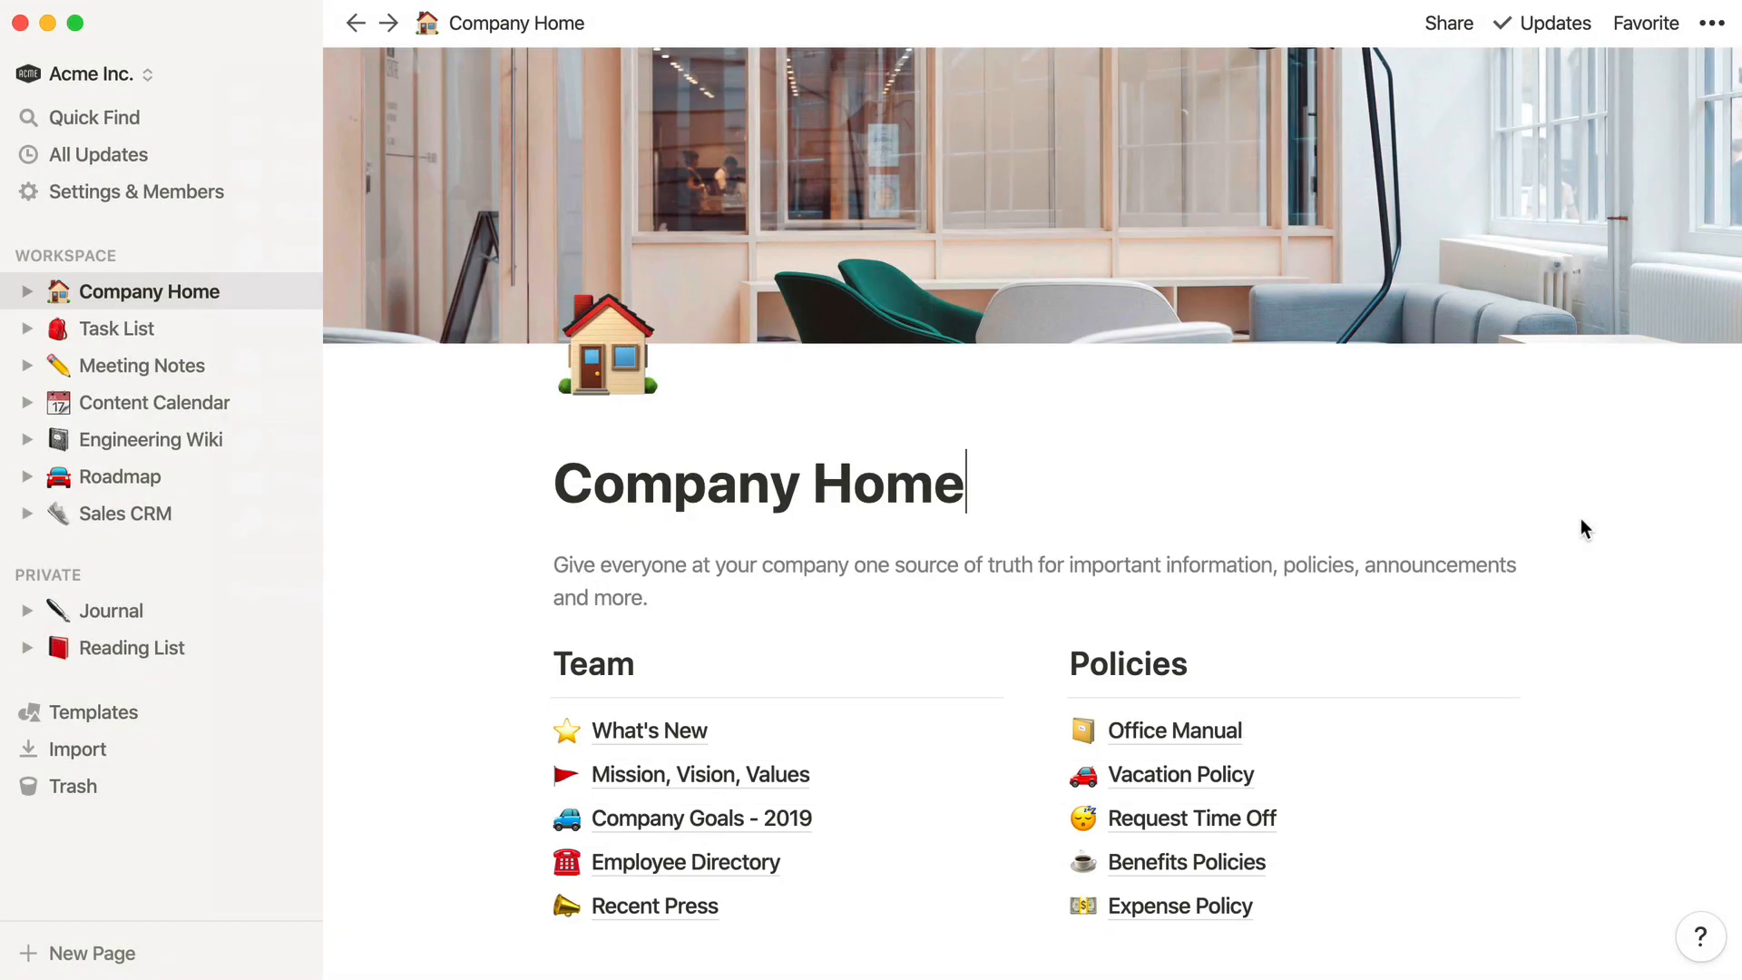
mouse_move(219, 521)
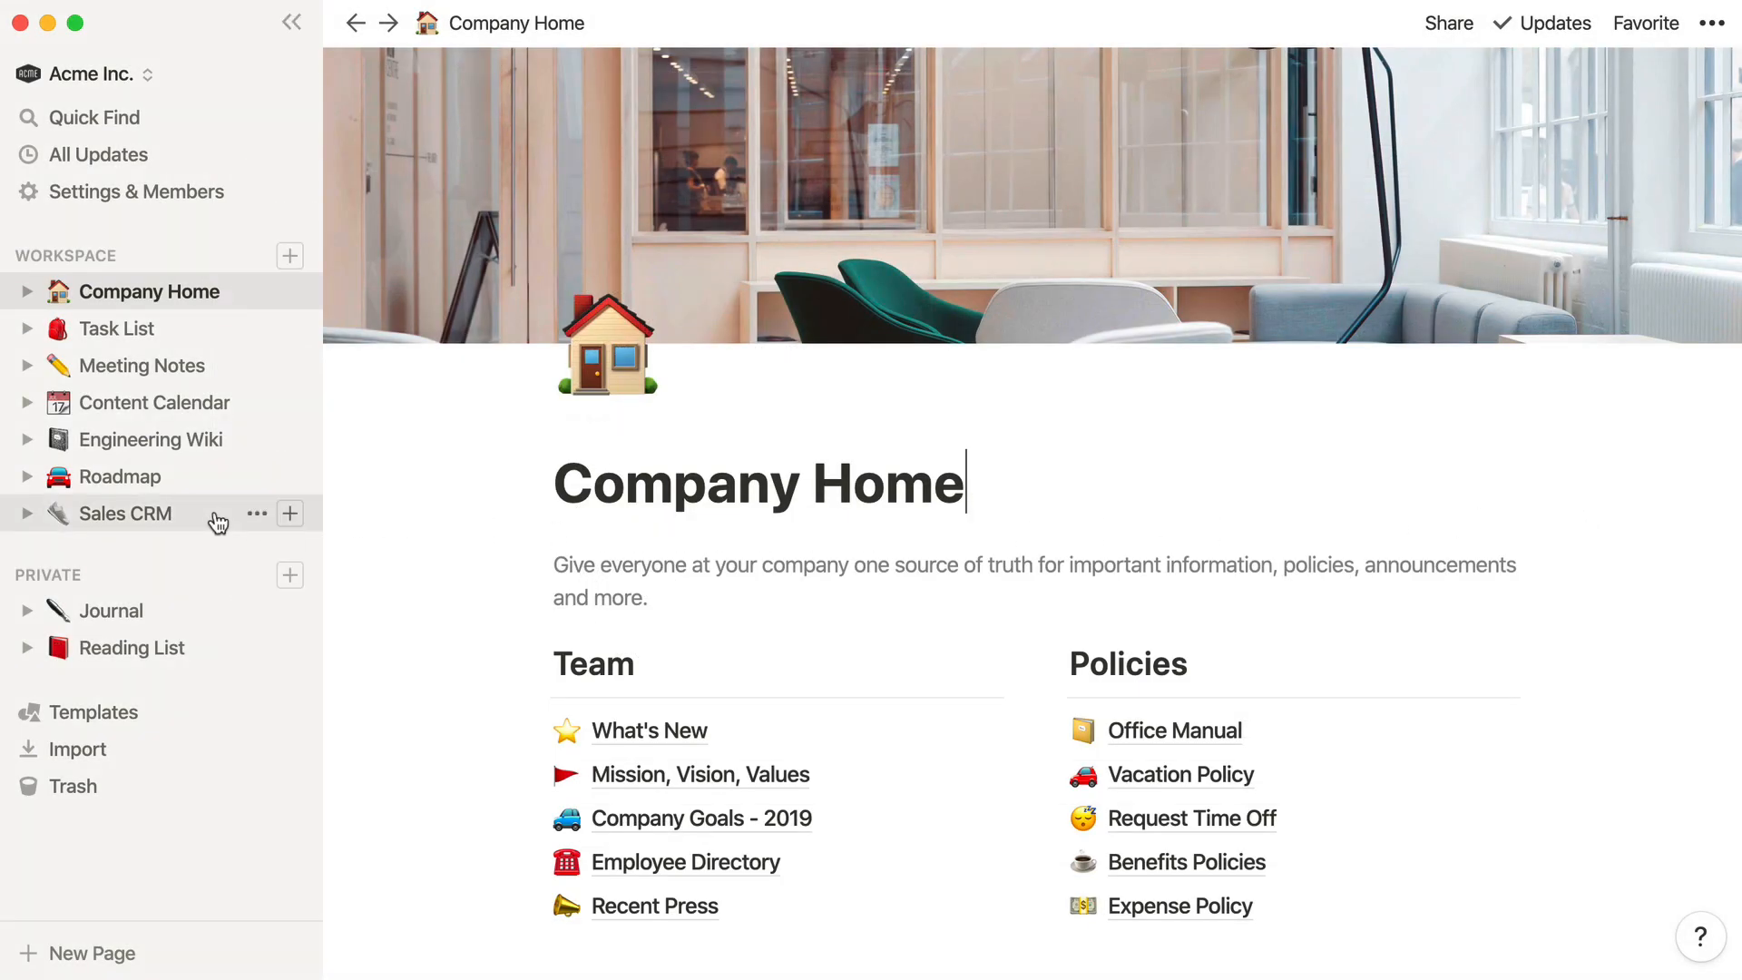
click(126, 513)
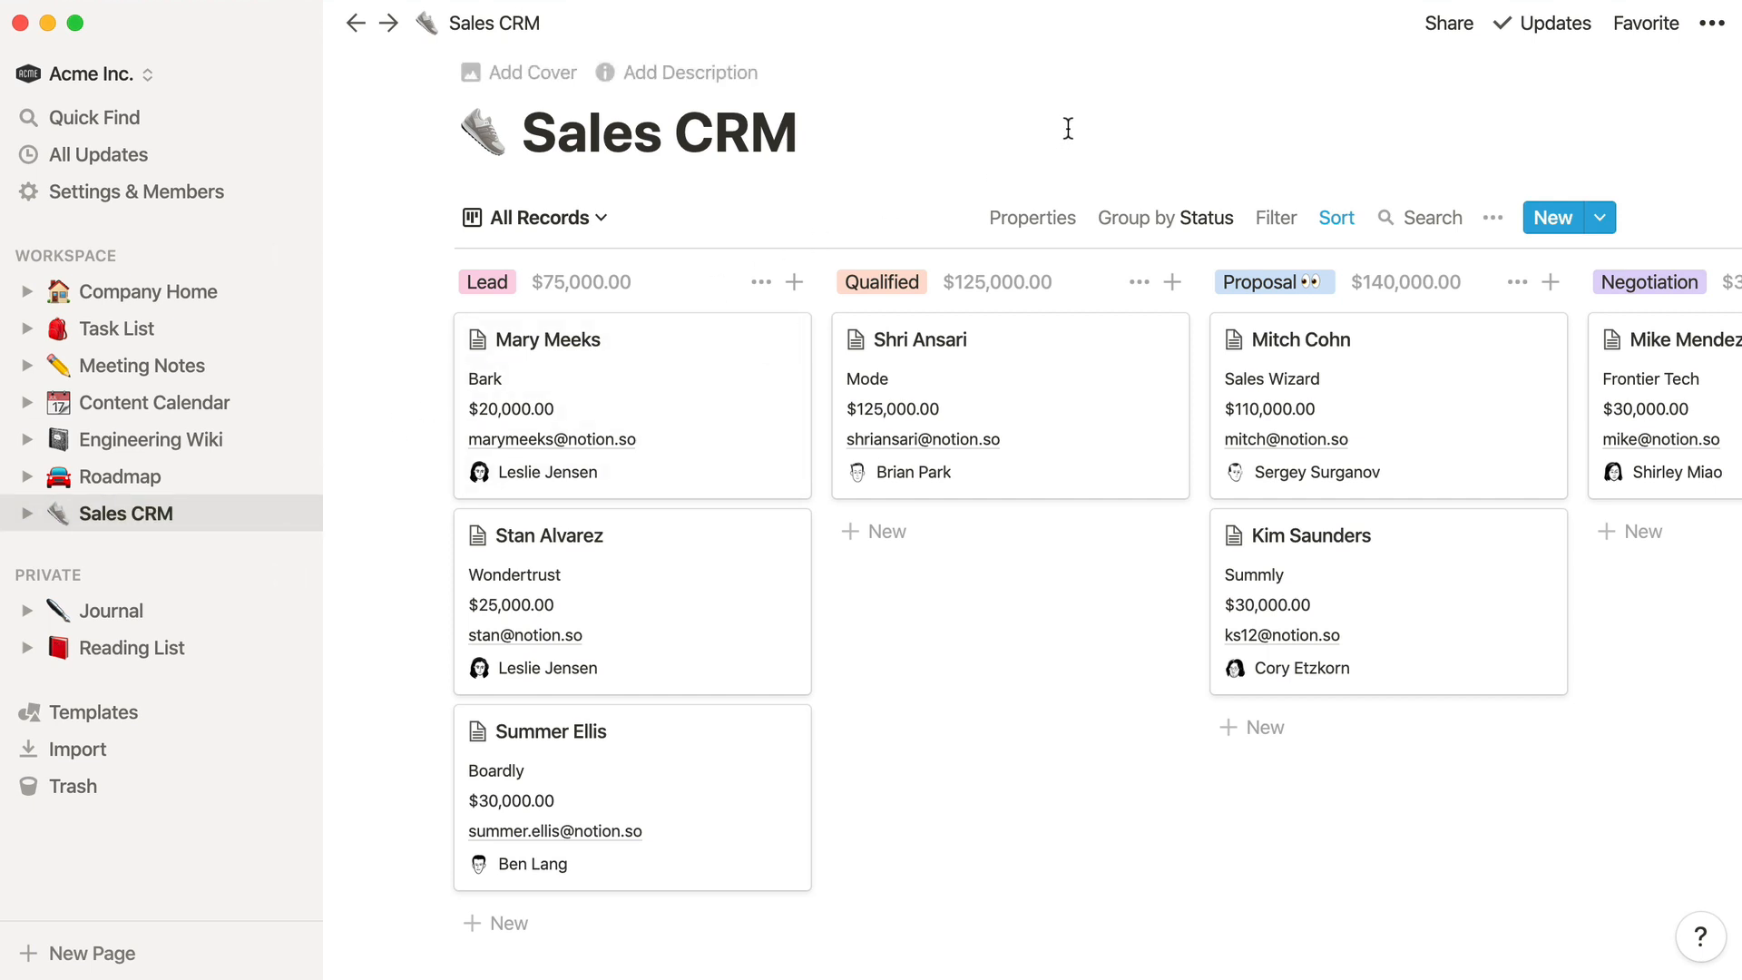
click(1449, 22)
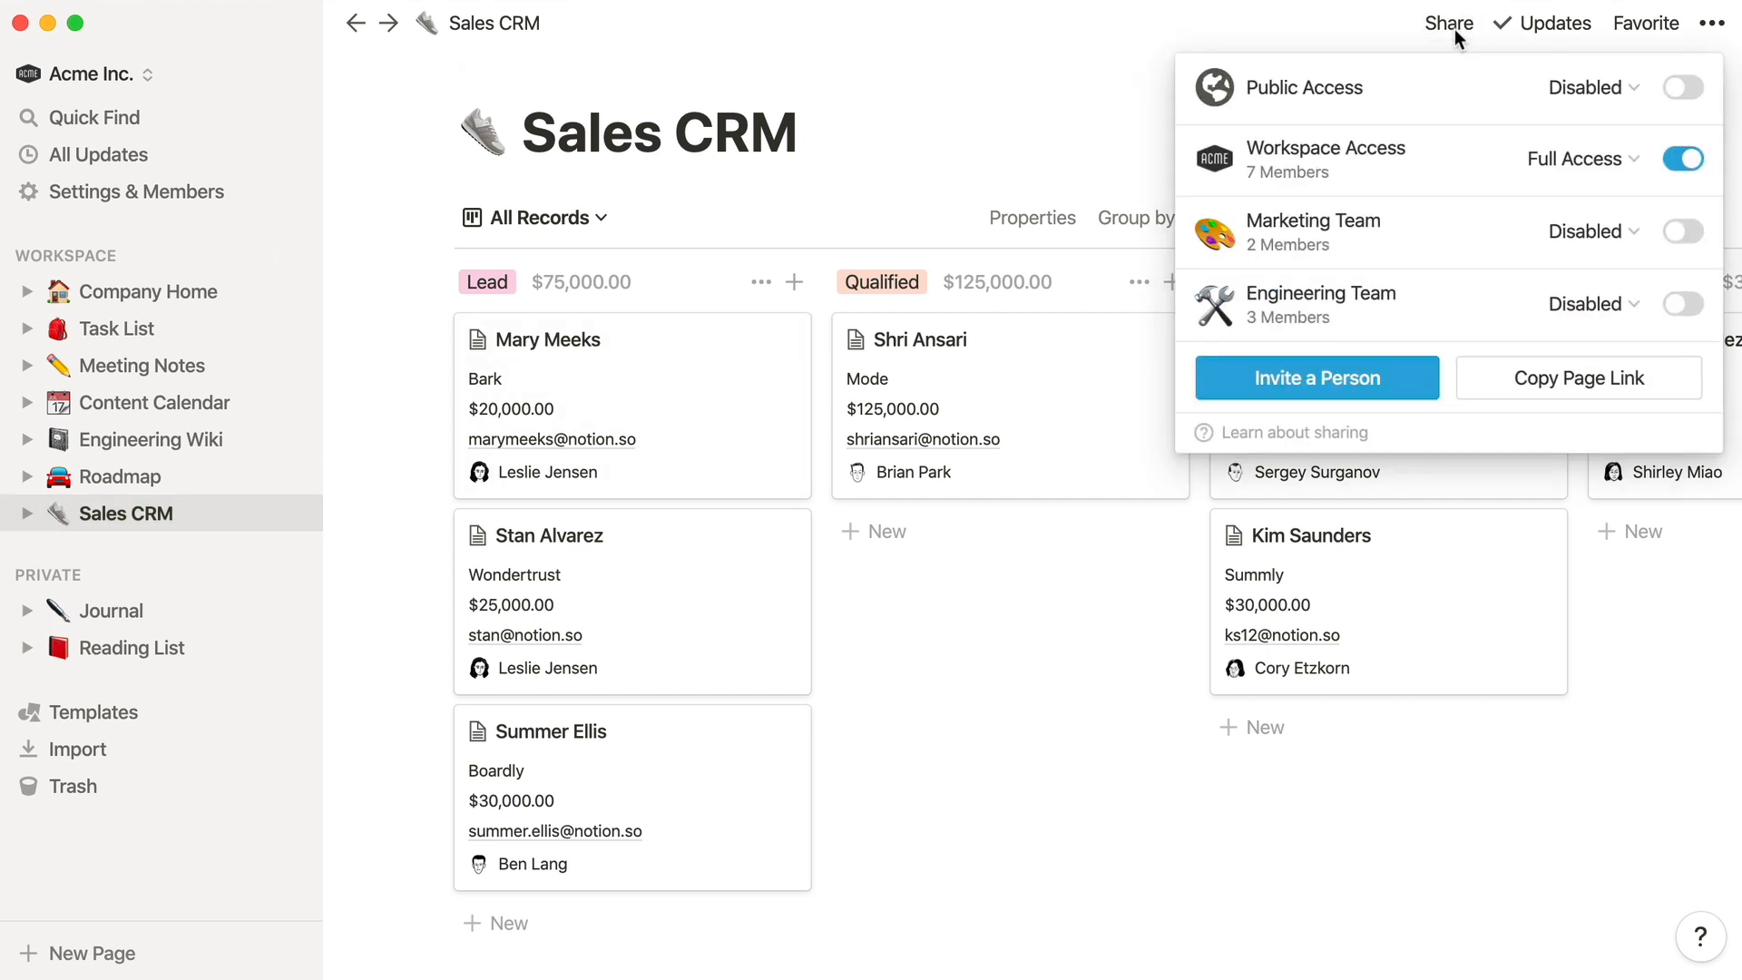
click(1318, 378)
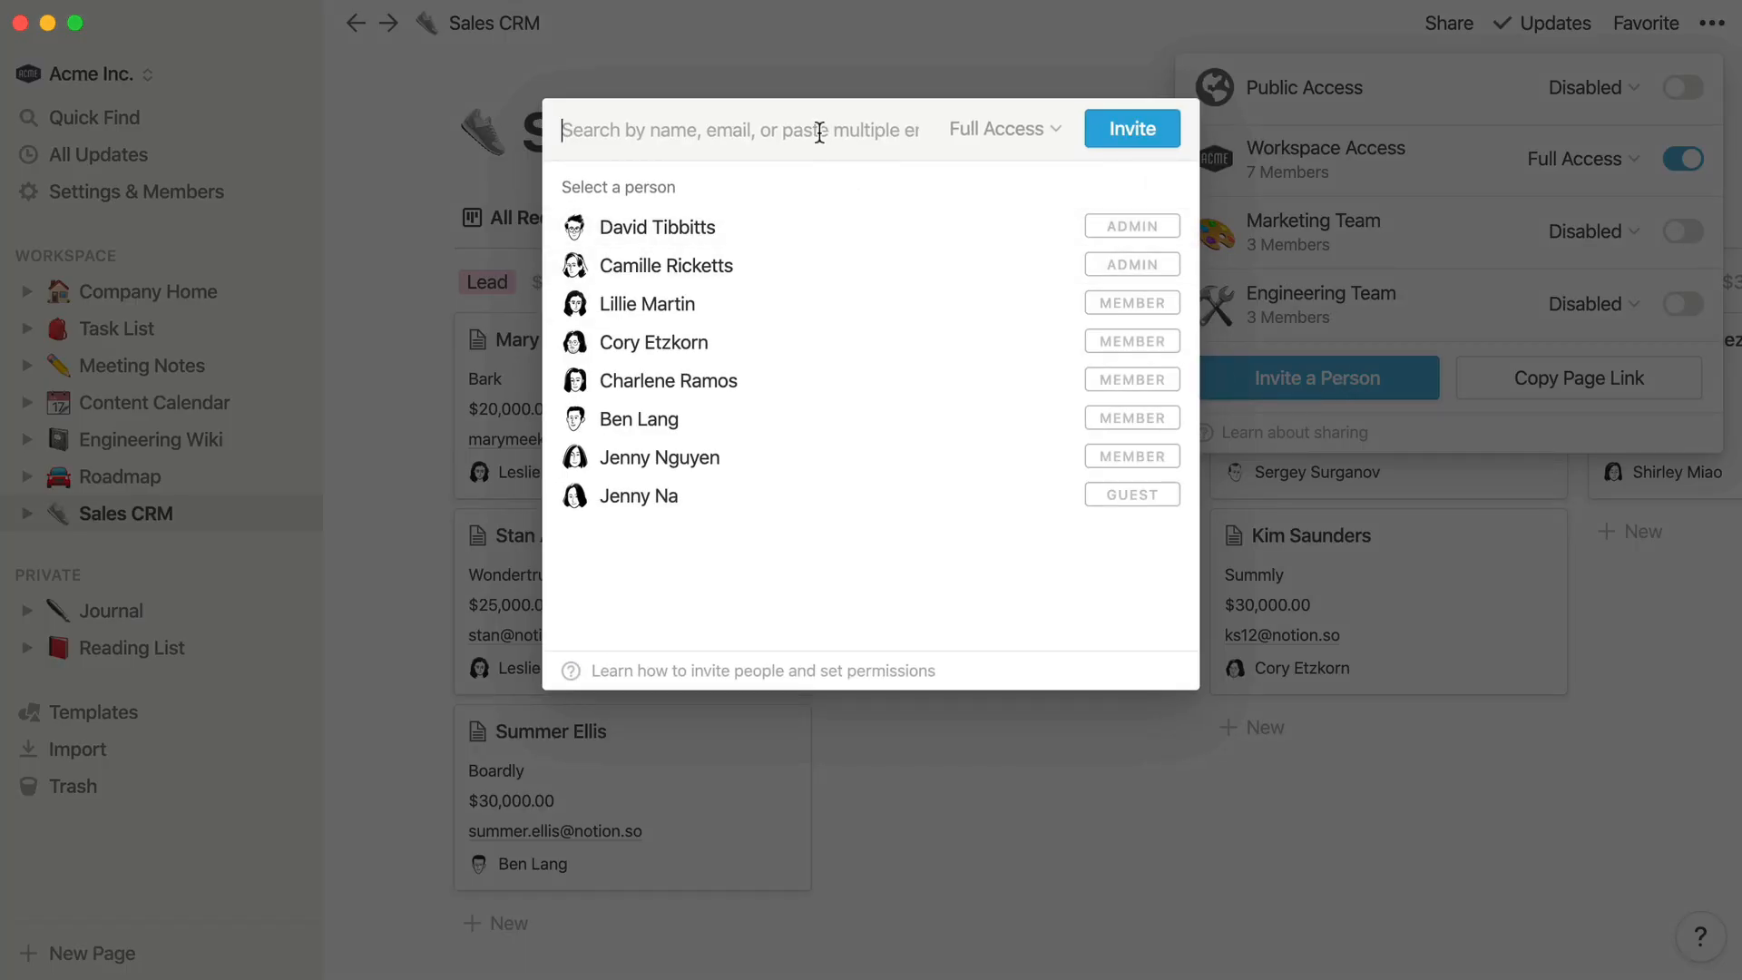
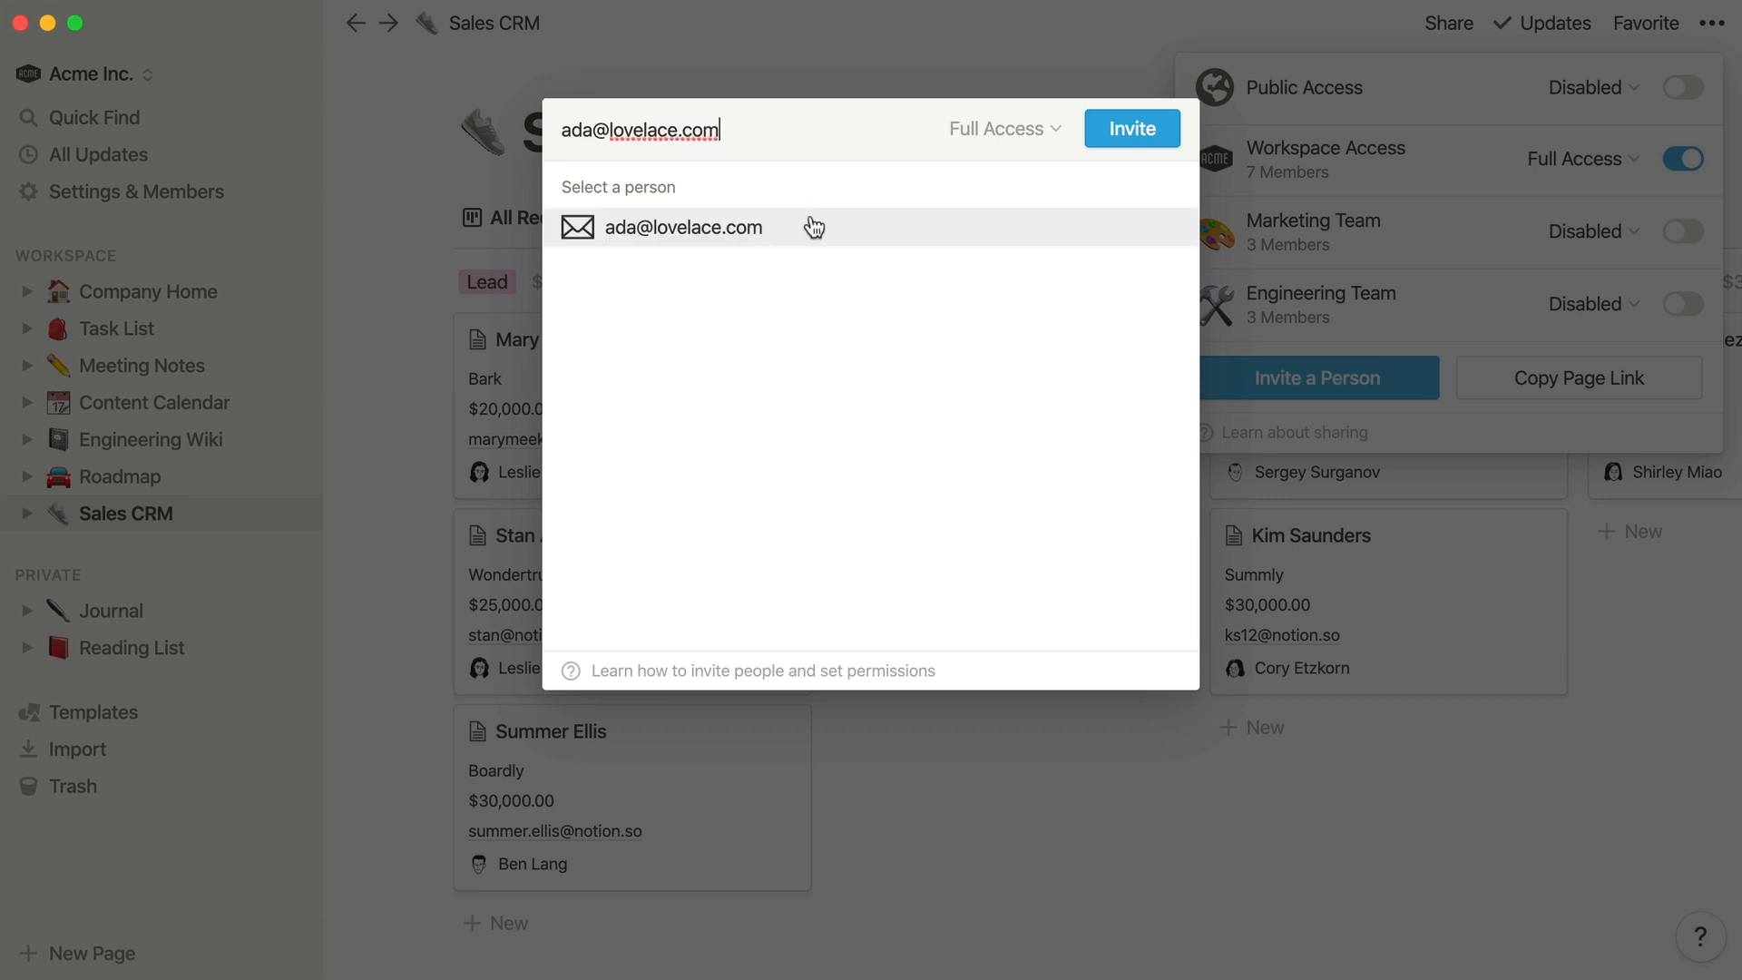
click(684, 227)
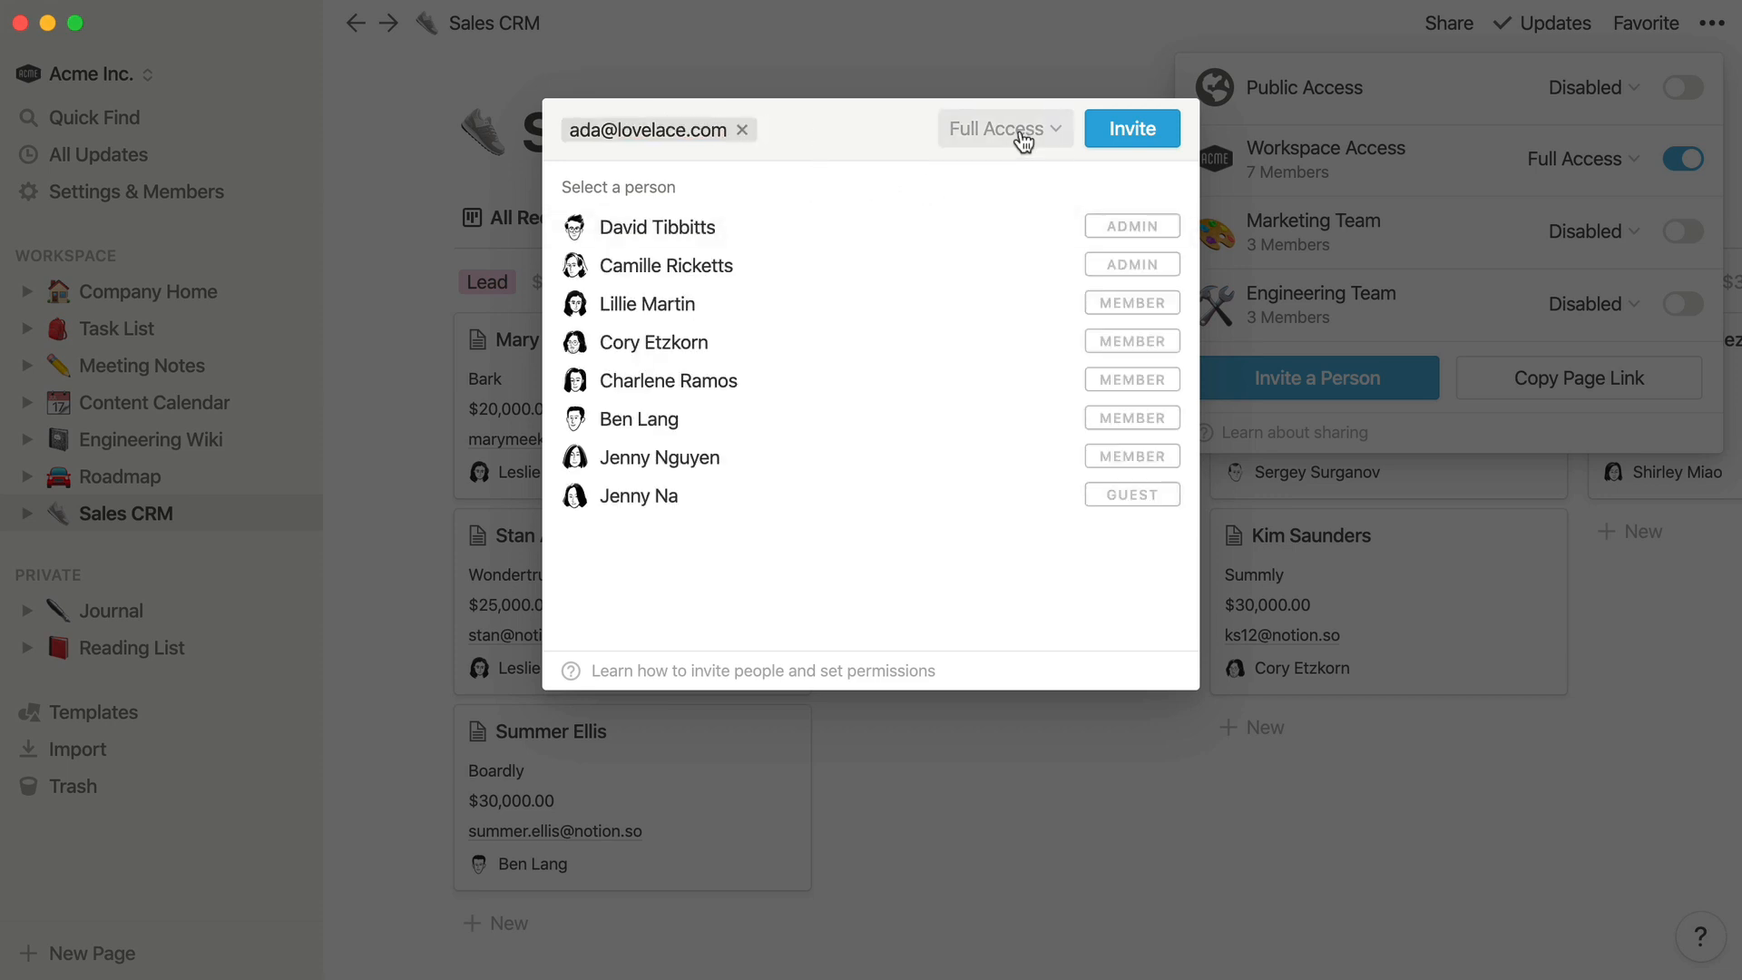
Set the guest's access to Can Comment, send the invitation and close sharing.
click(998, 127)
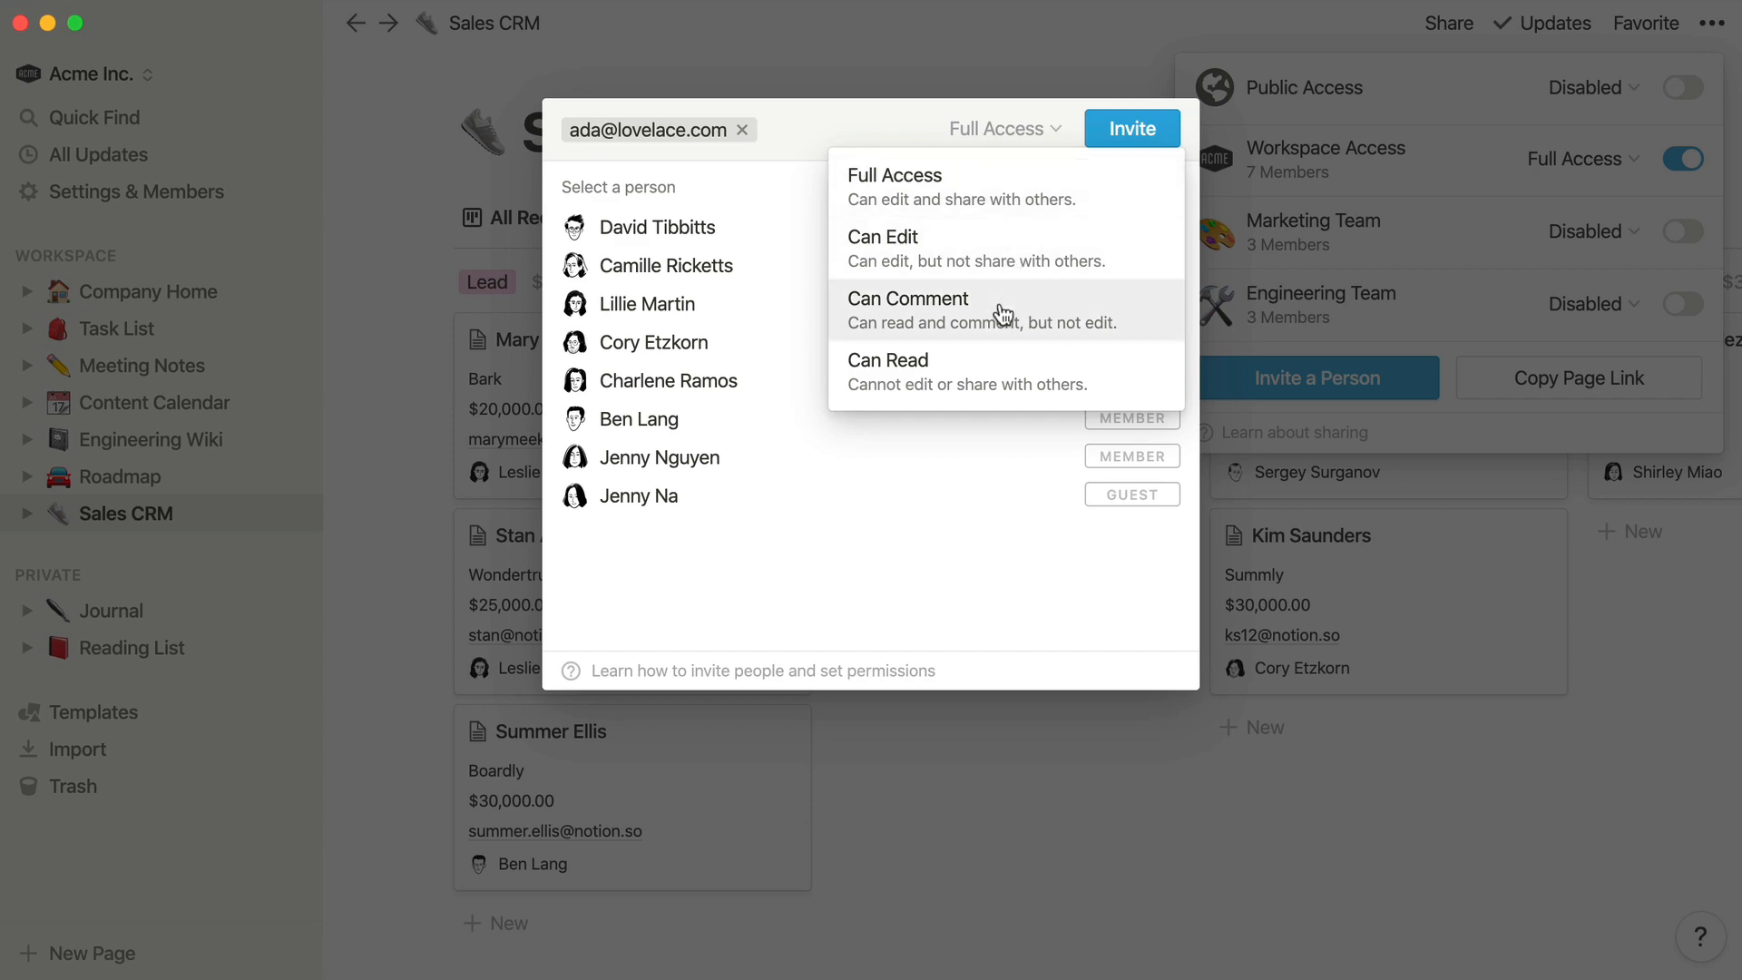
click(908, 300)
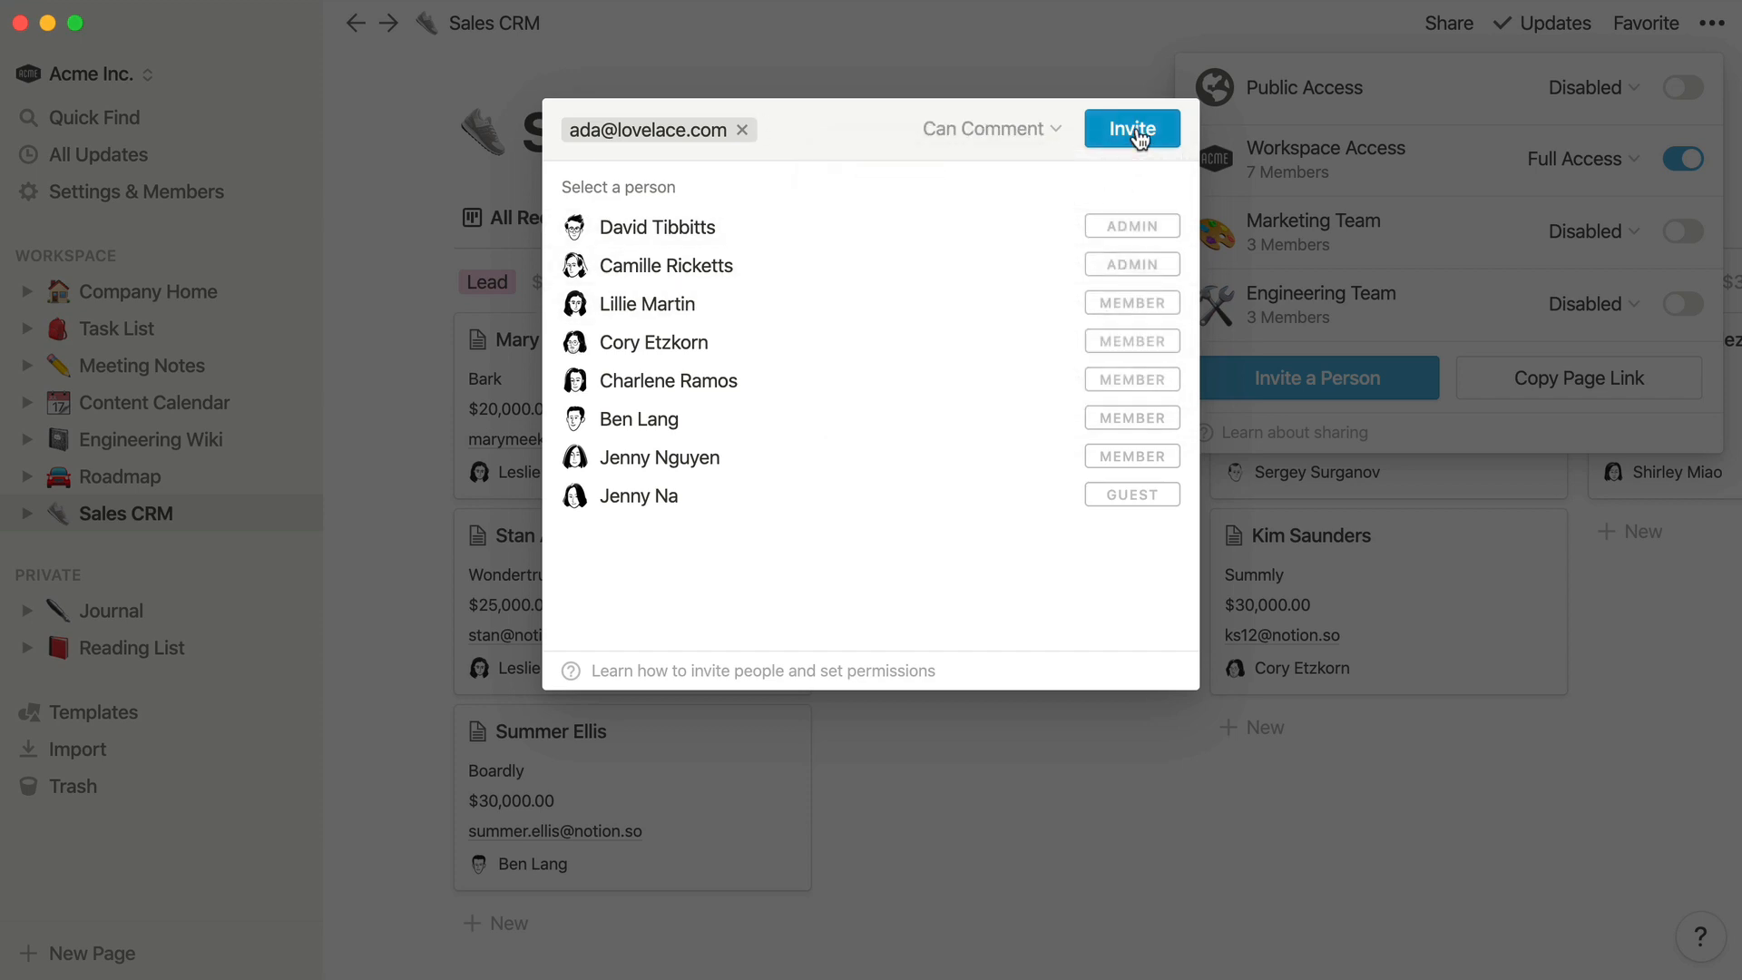
click(1132, 129)
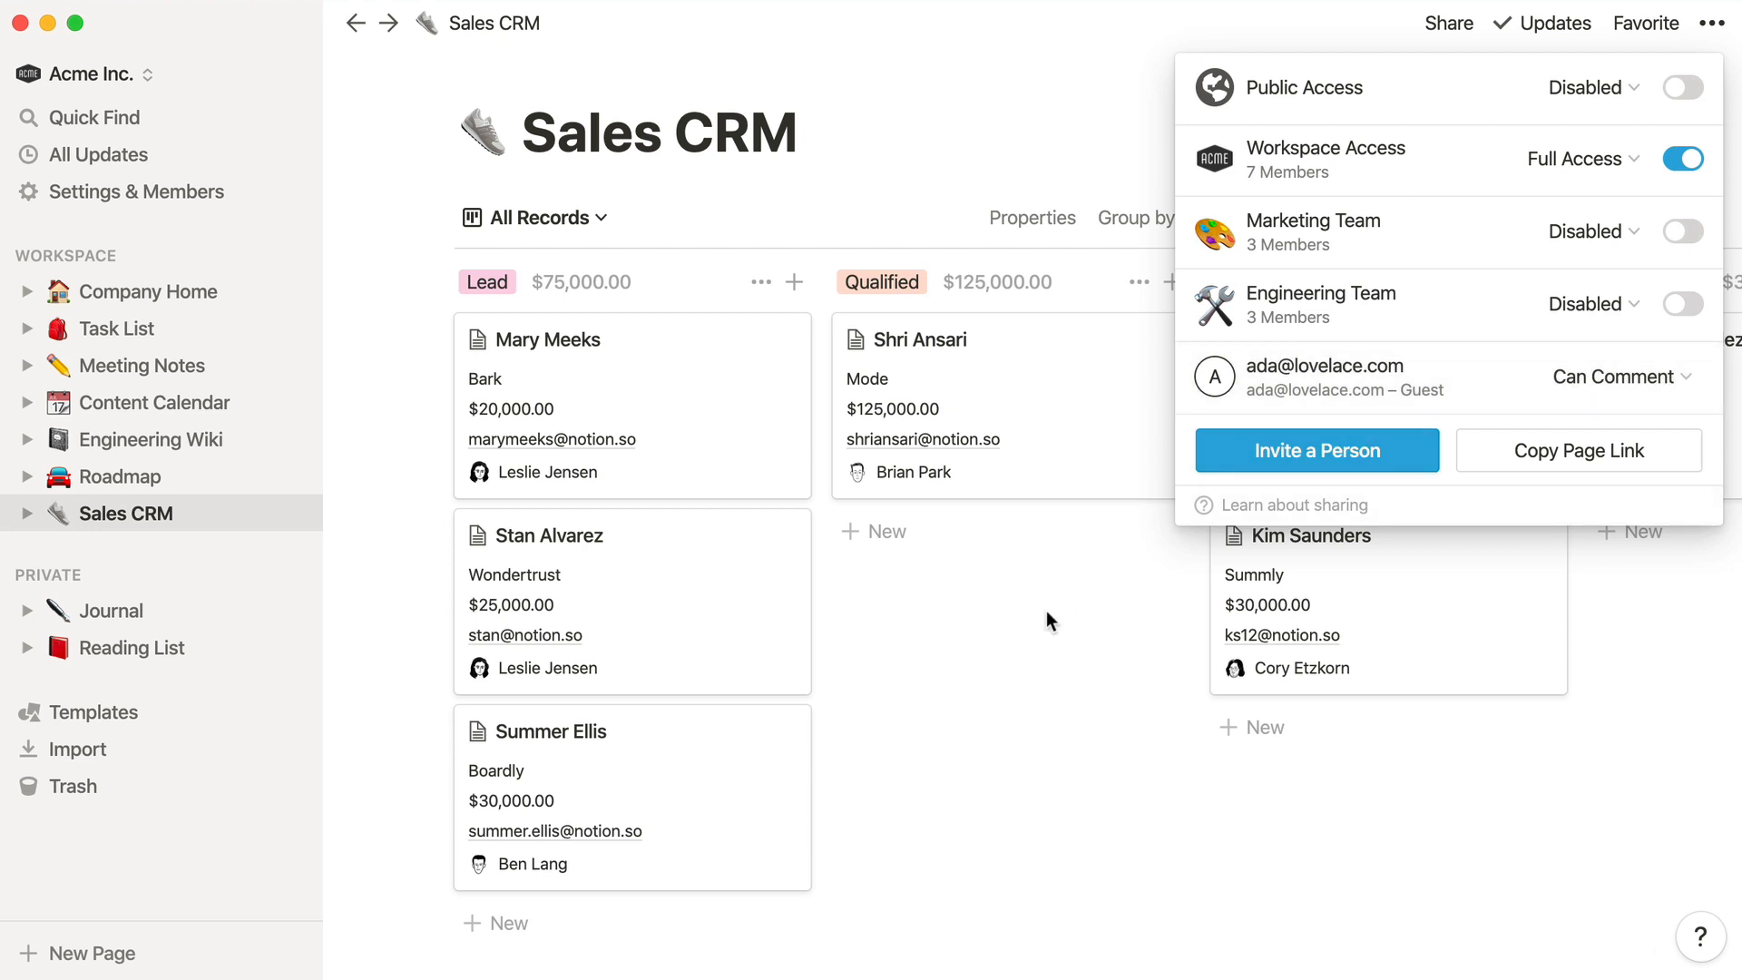
click(1043, 597)
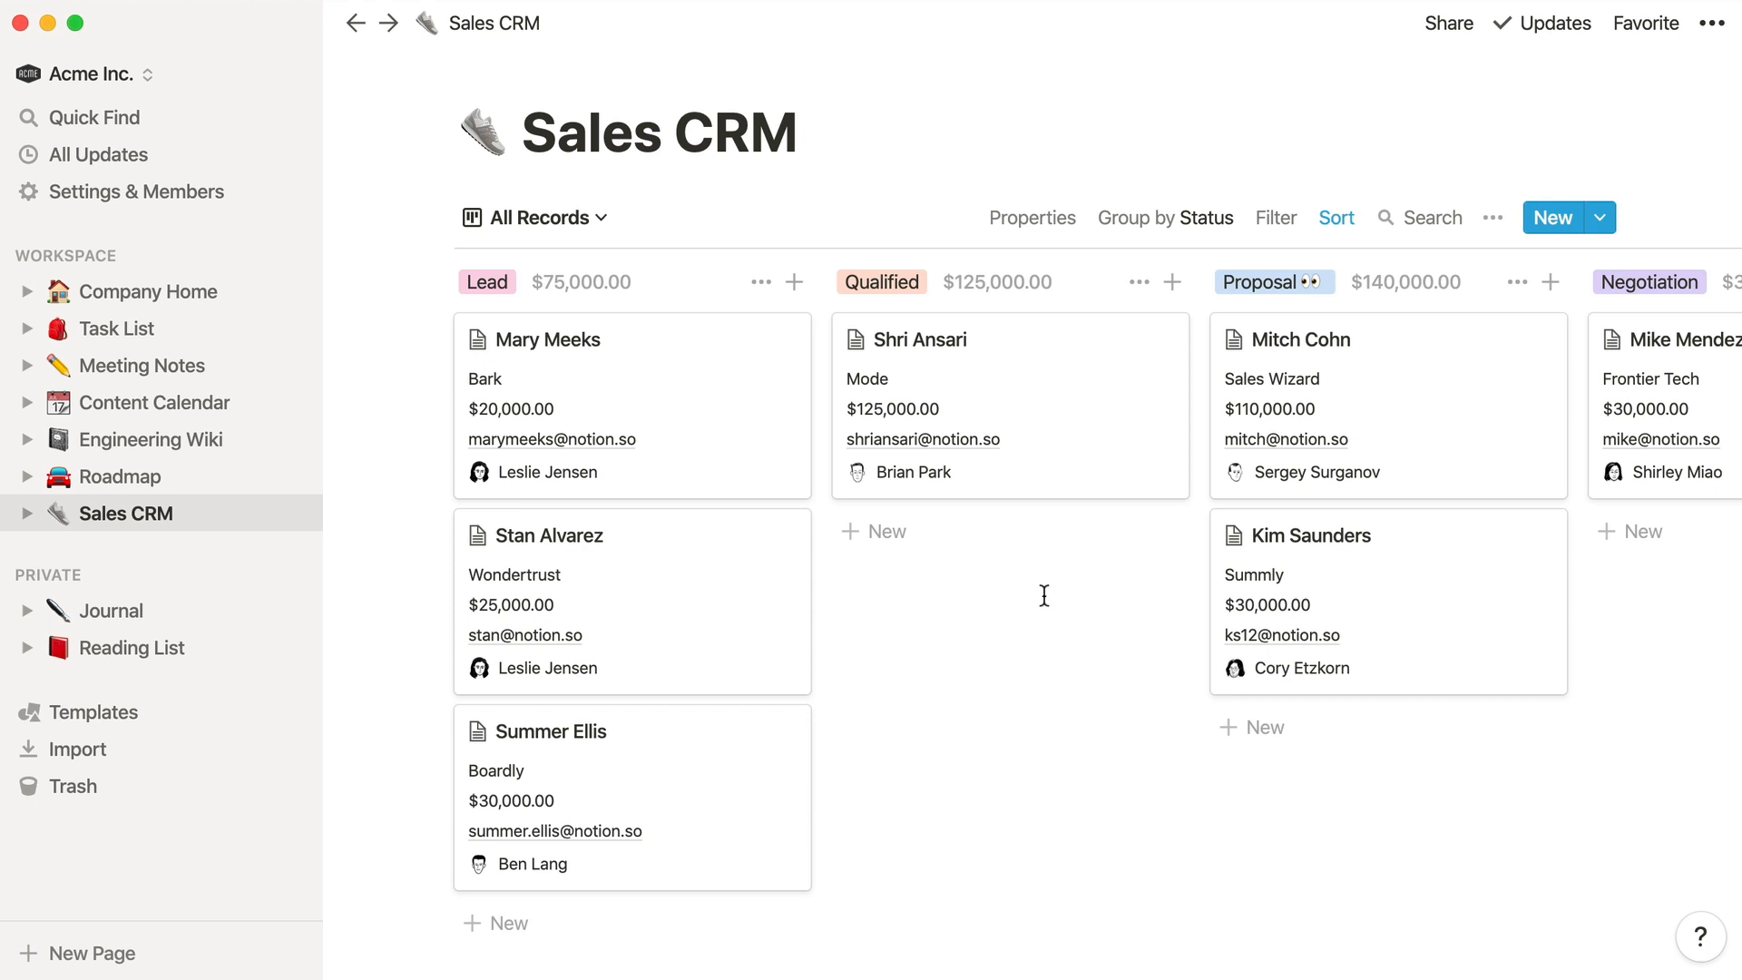
mouse_move(1449, 22)
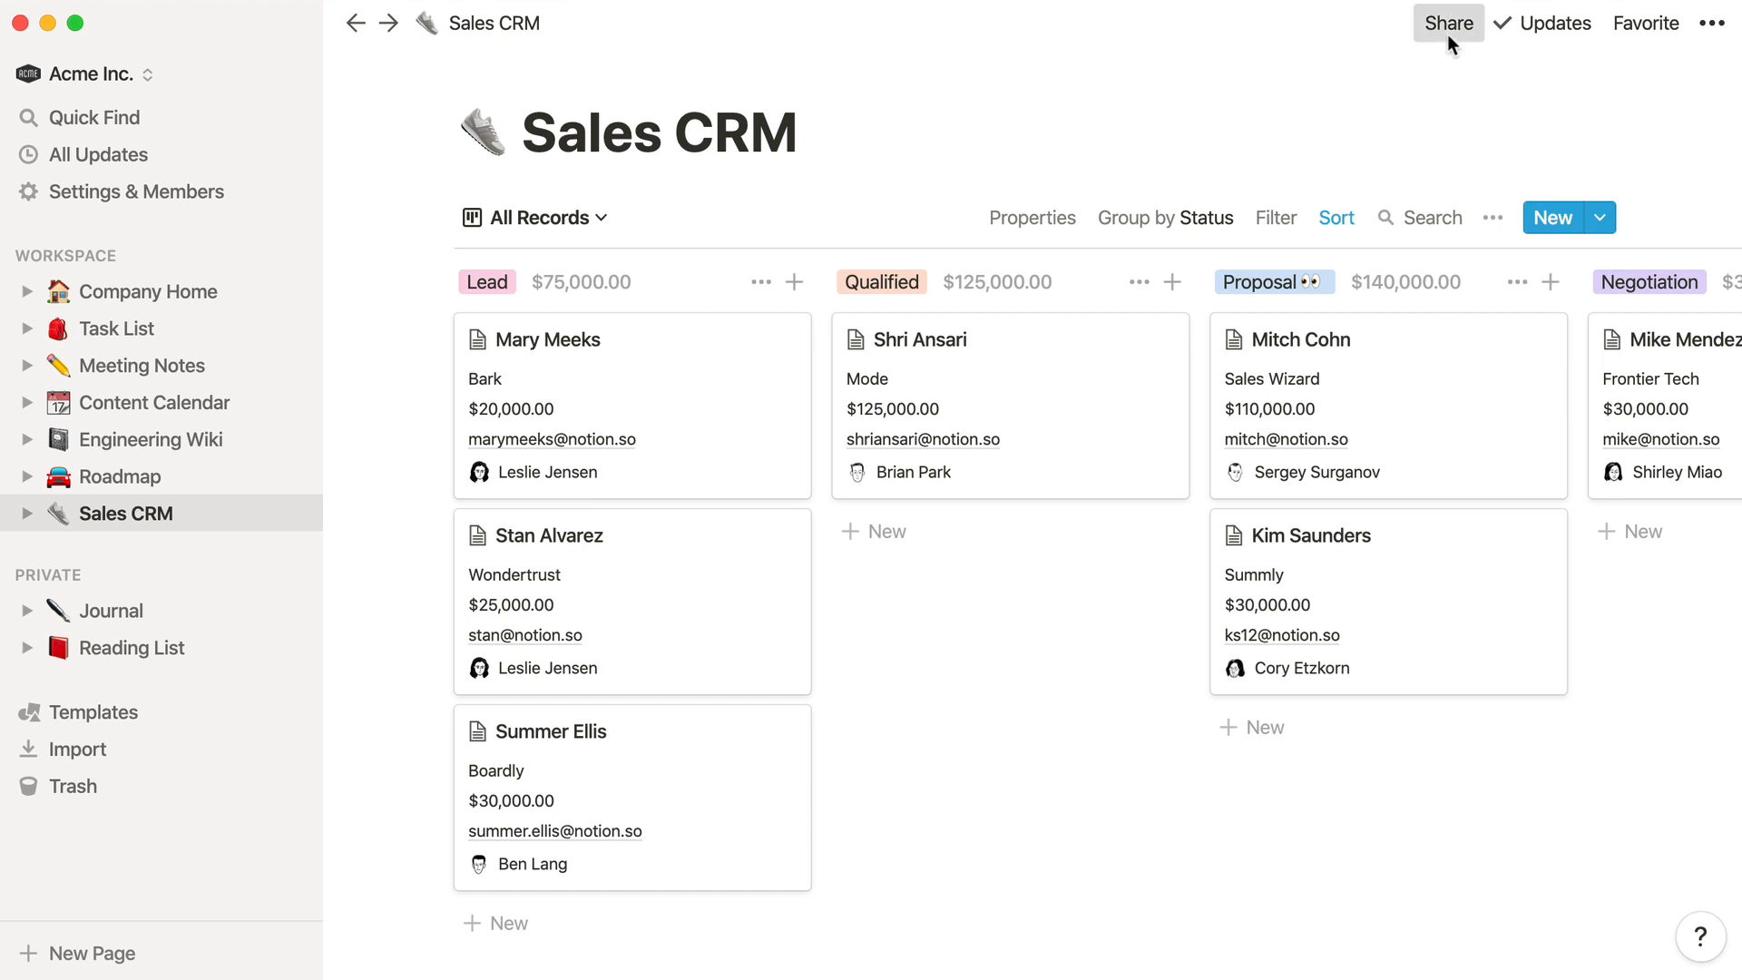
click(1446, 22)
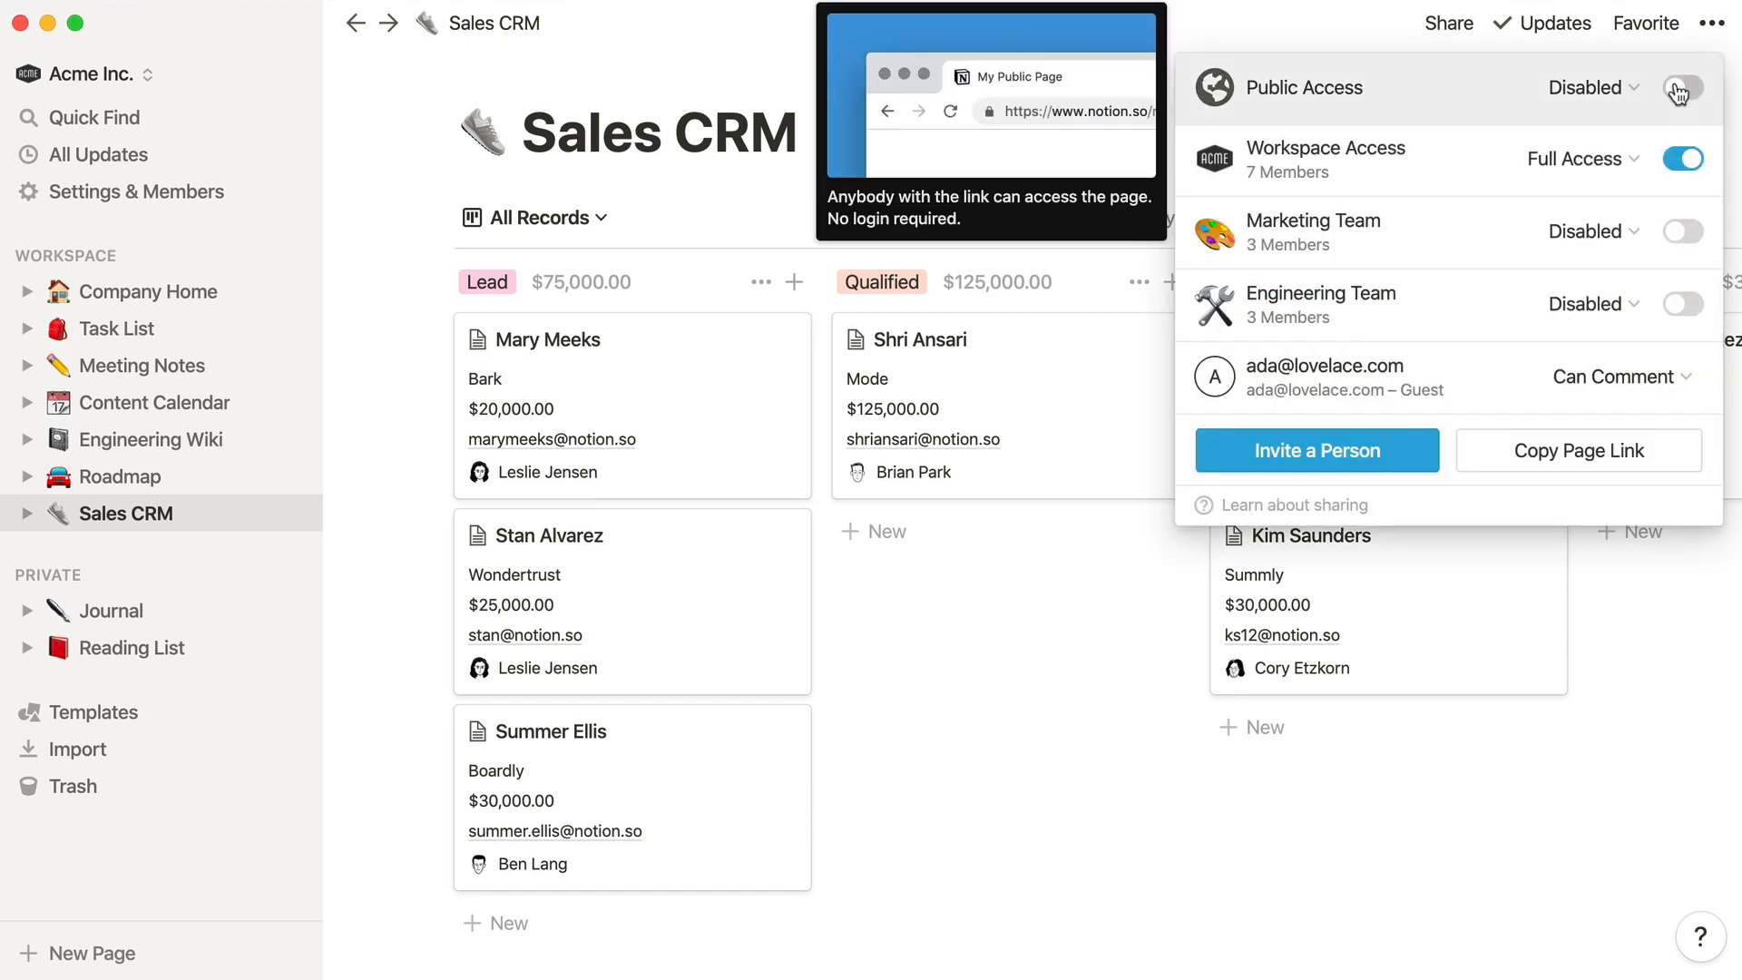
click(1681, 89)
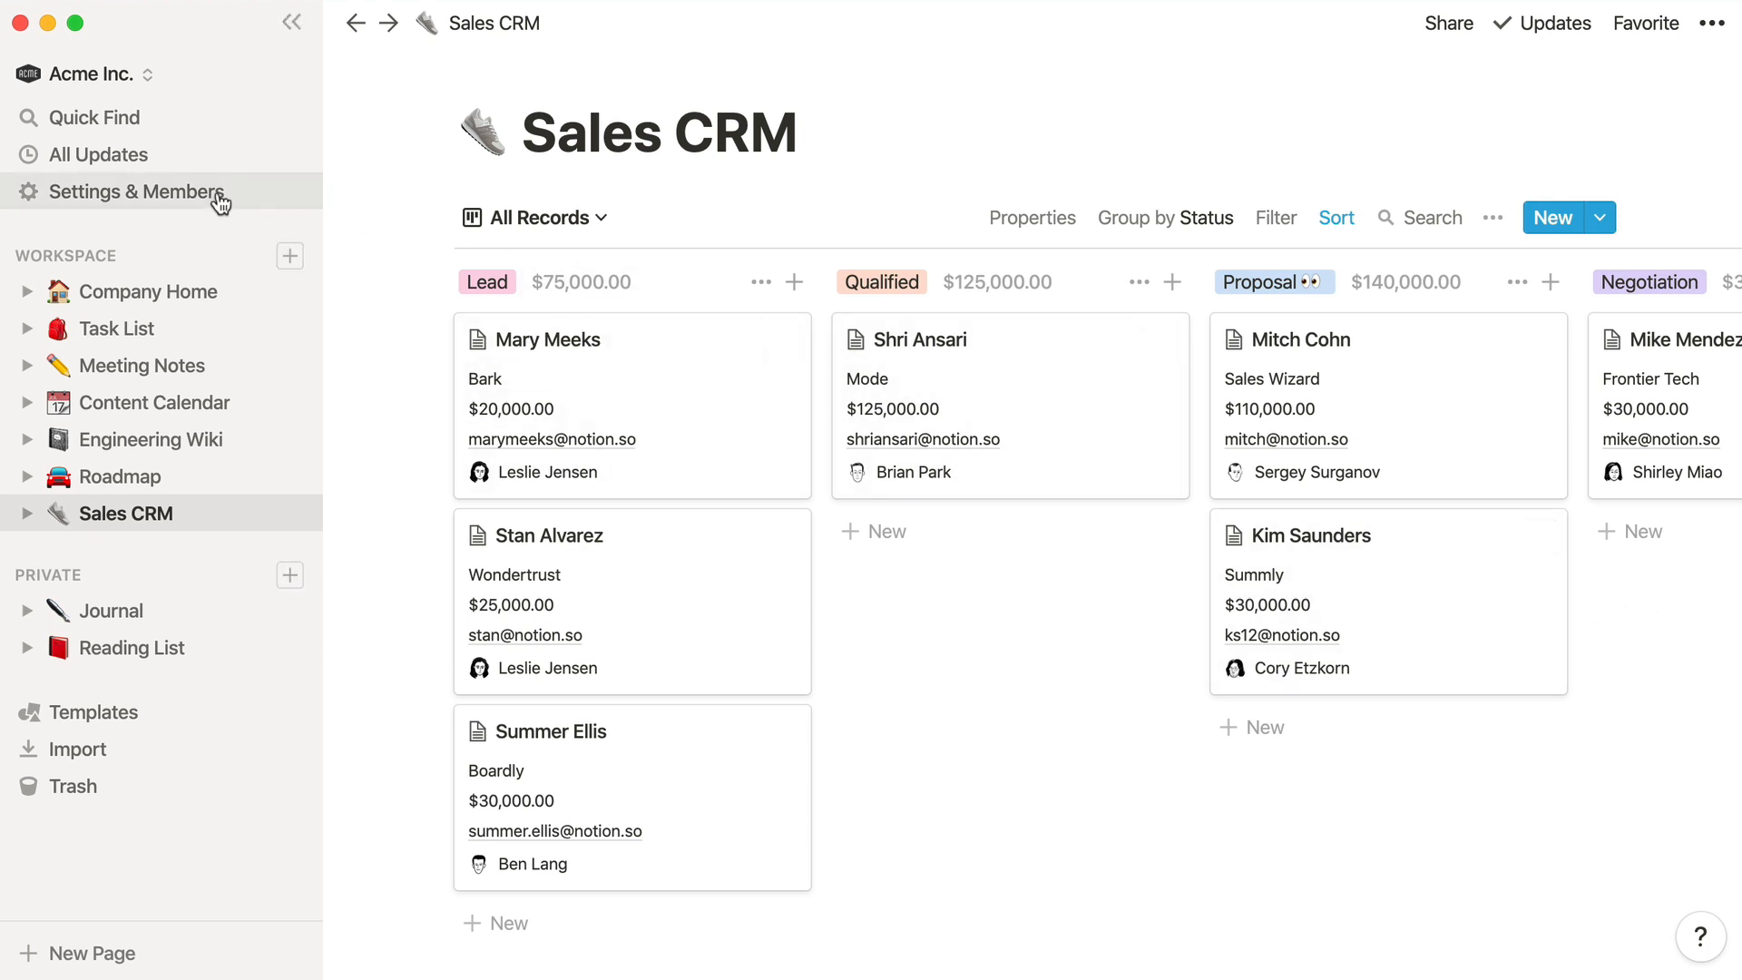
Review the Marketing and Engineering groups in workspace settings, then go to Engineering Wiki.
click(139, 190)
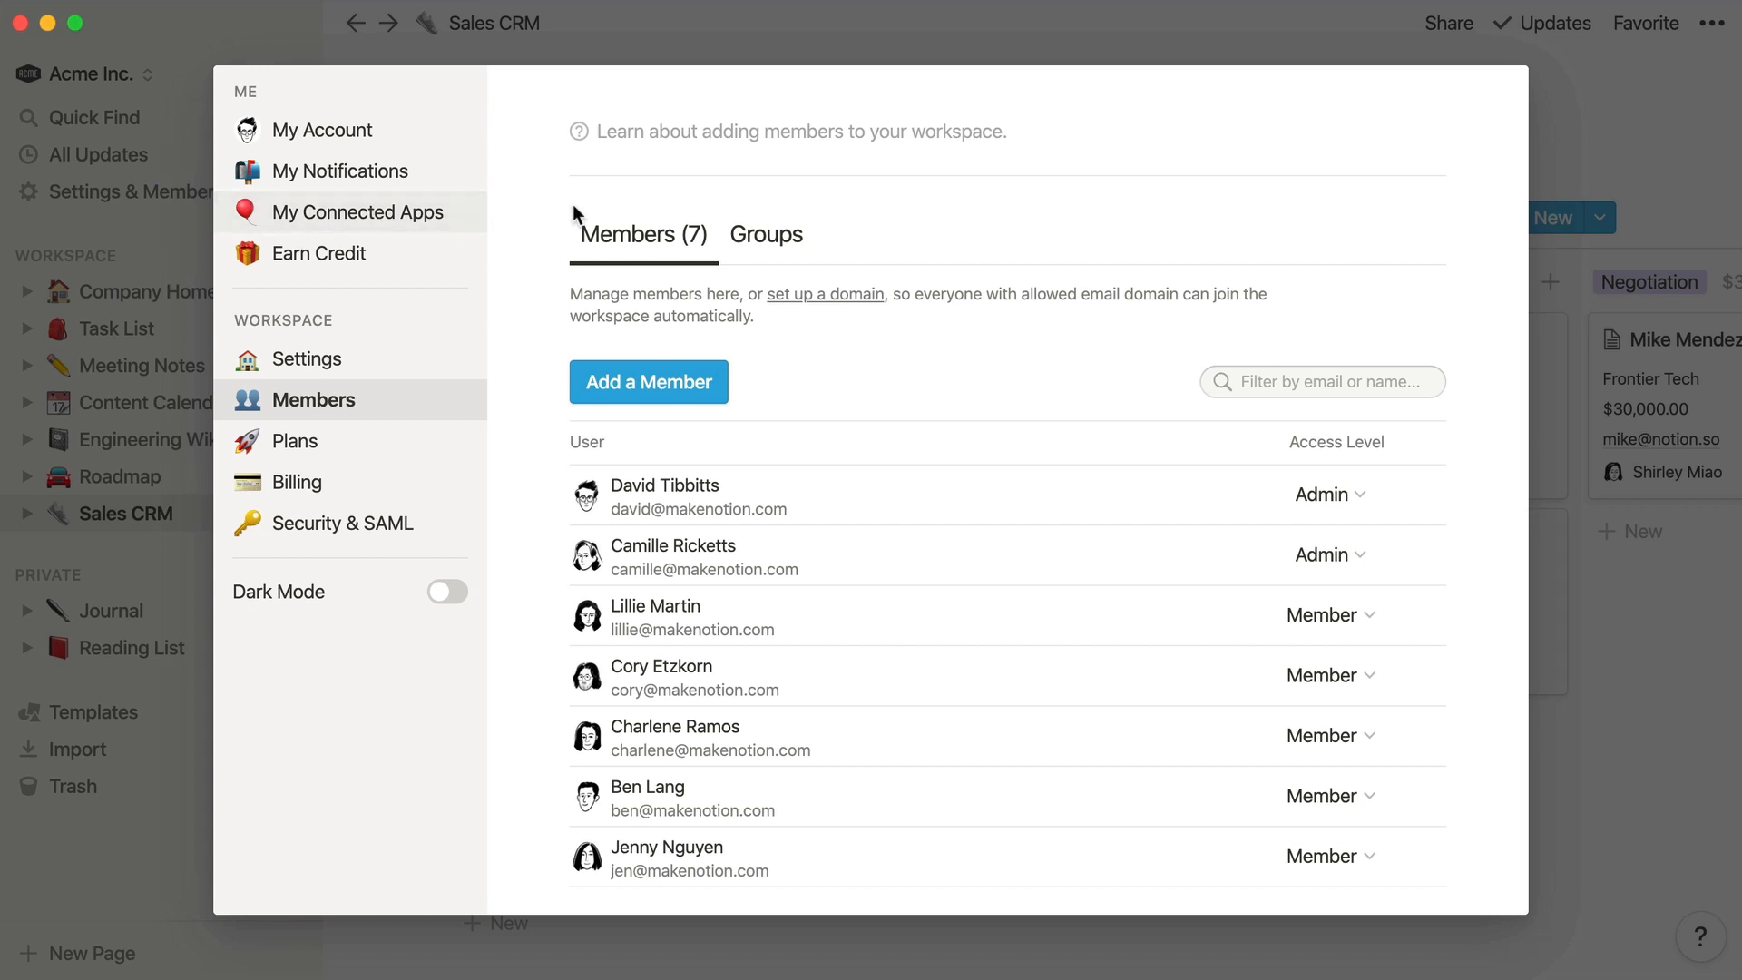
click(764, 234)
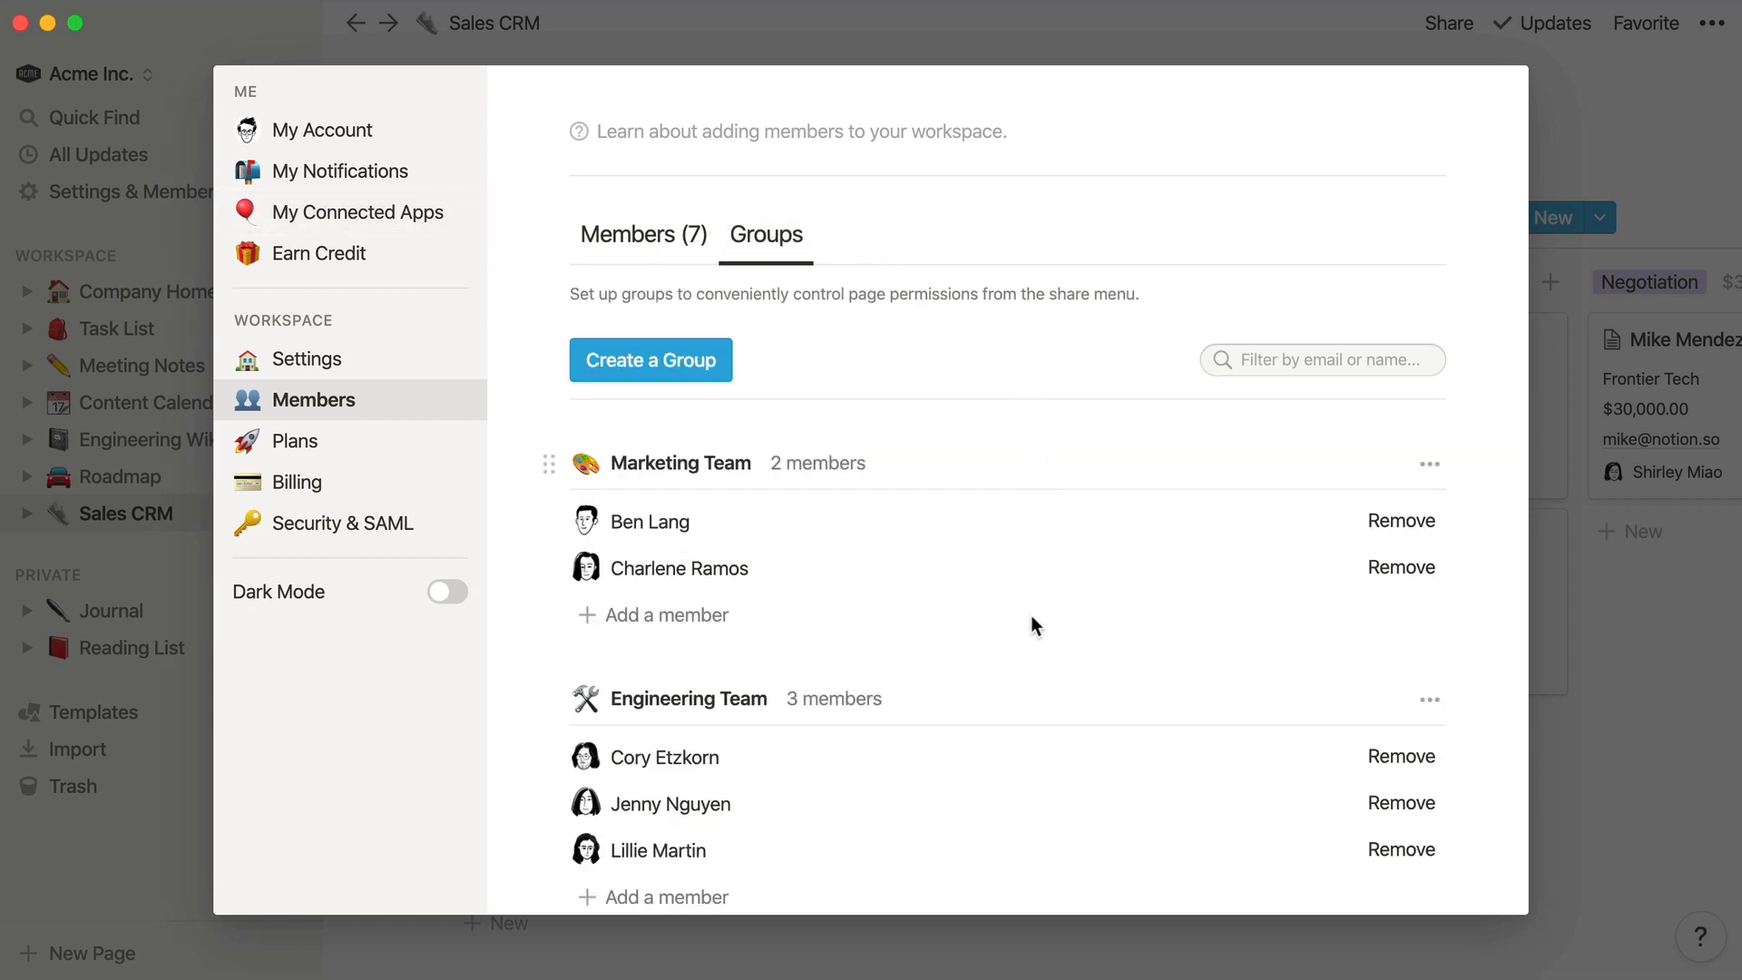
click(668, 615)
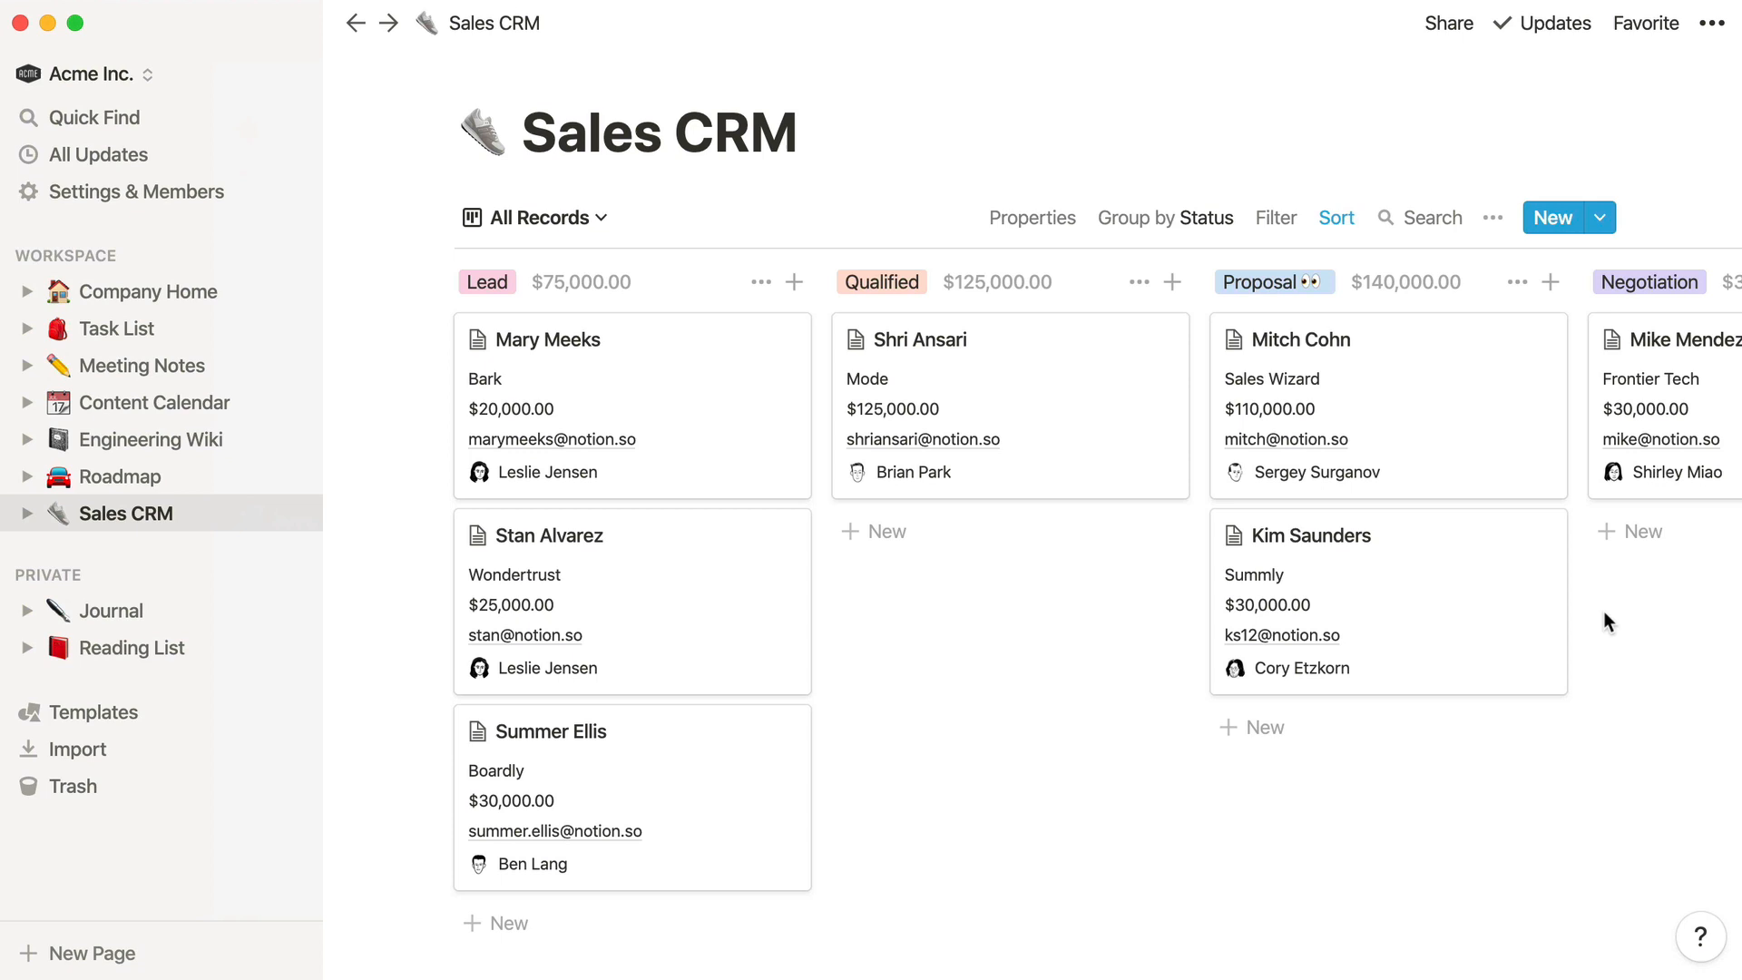
click(152, 440)
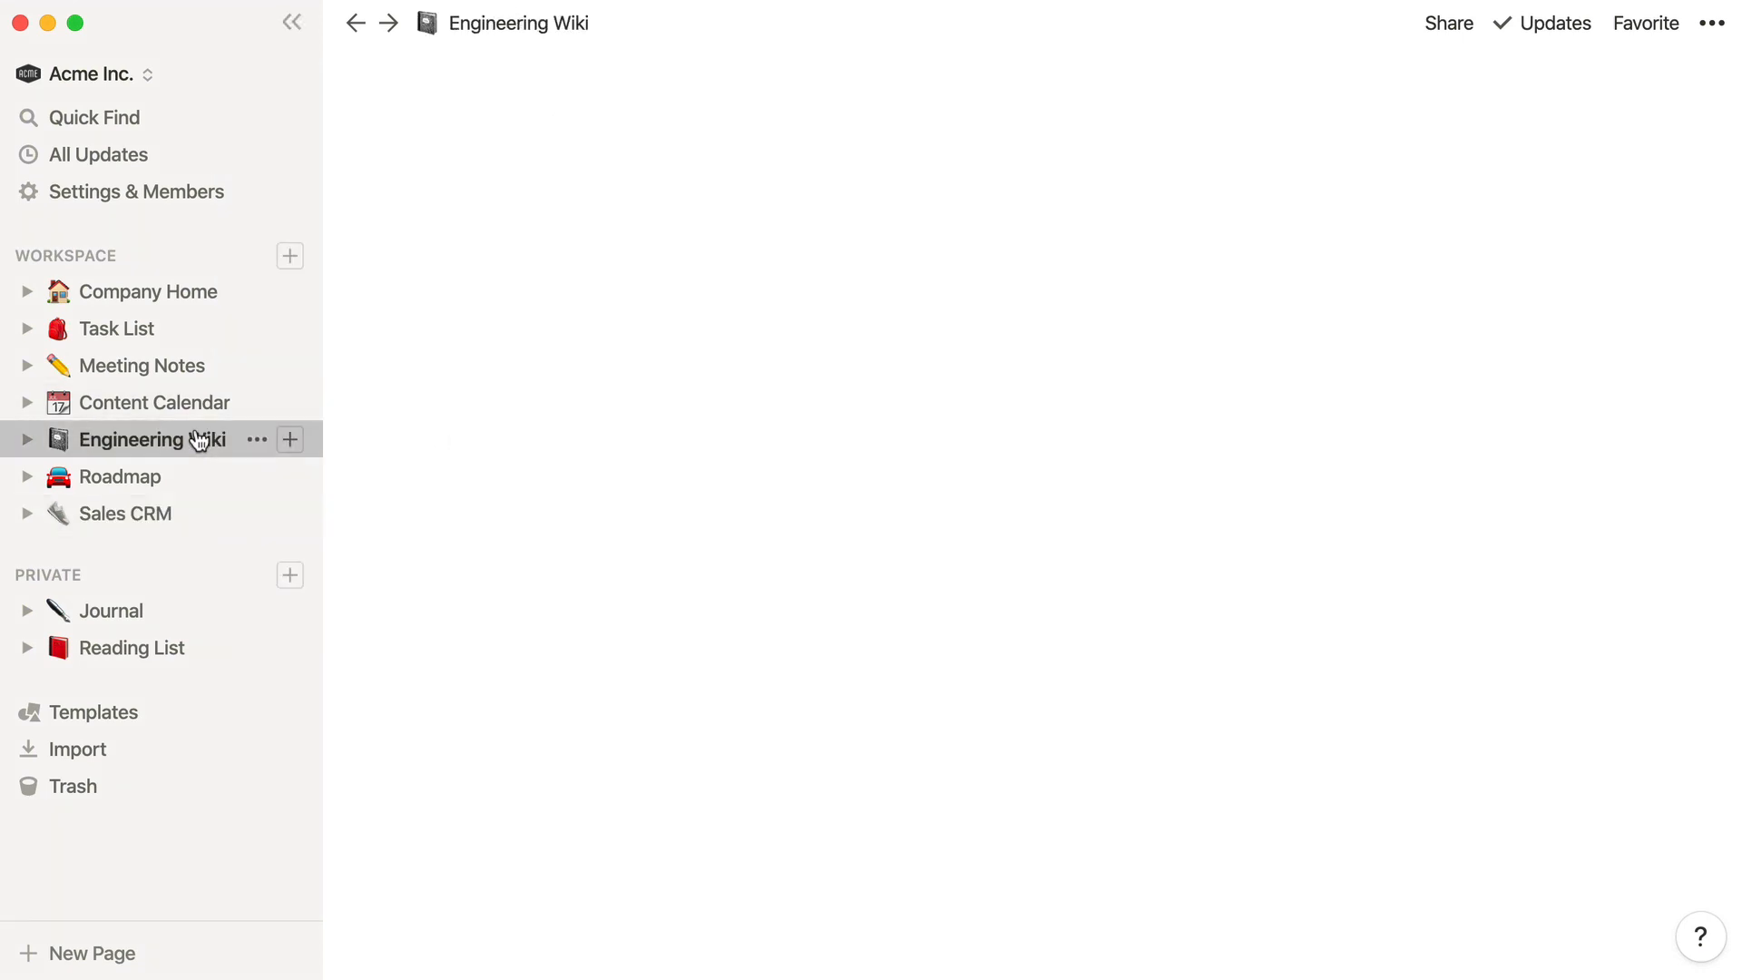
Share Engineering Wiki with the Marketing Team group and expand its Full Access permission options.
click(152, 439)
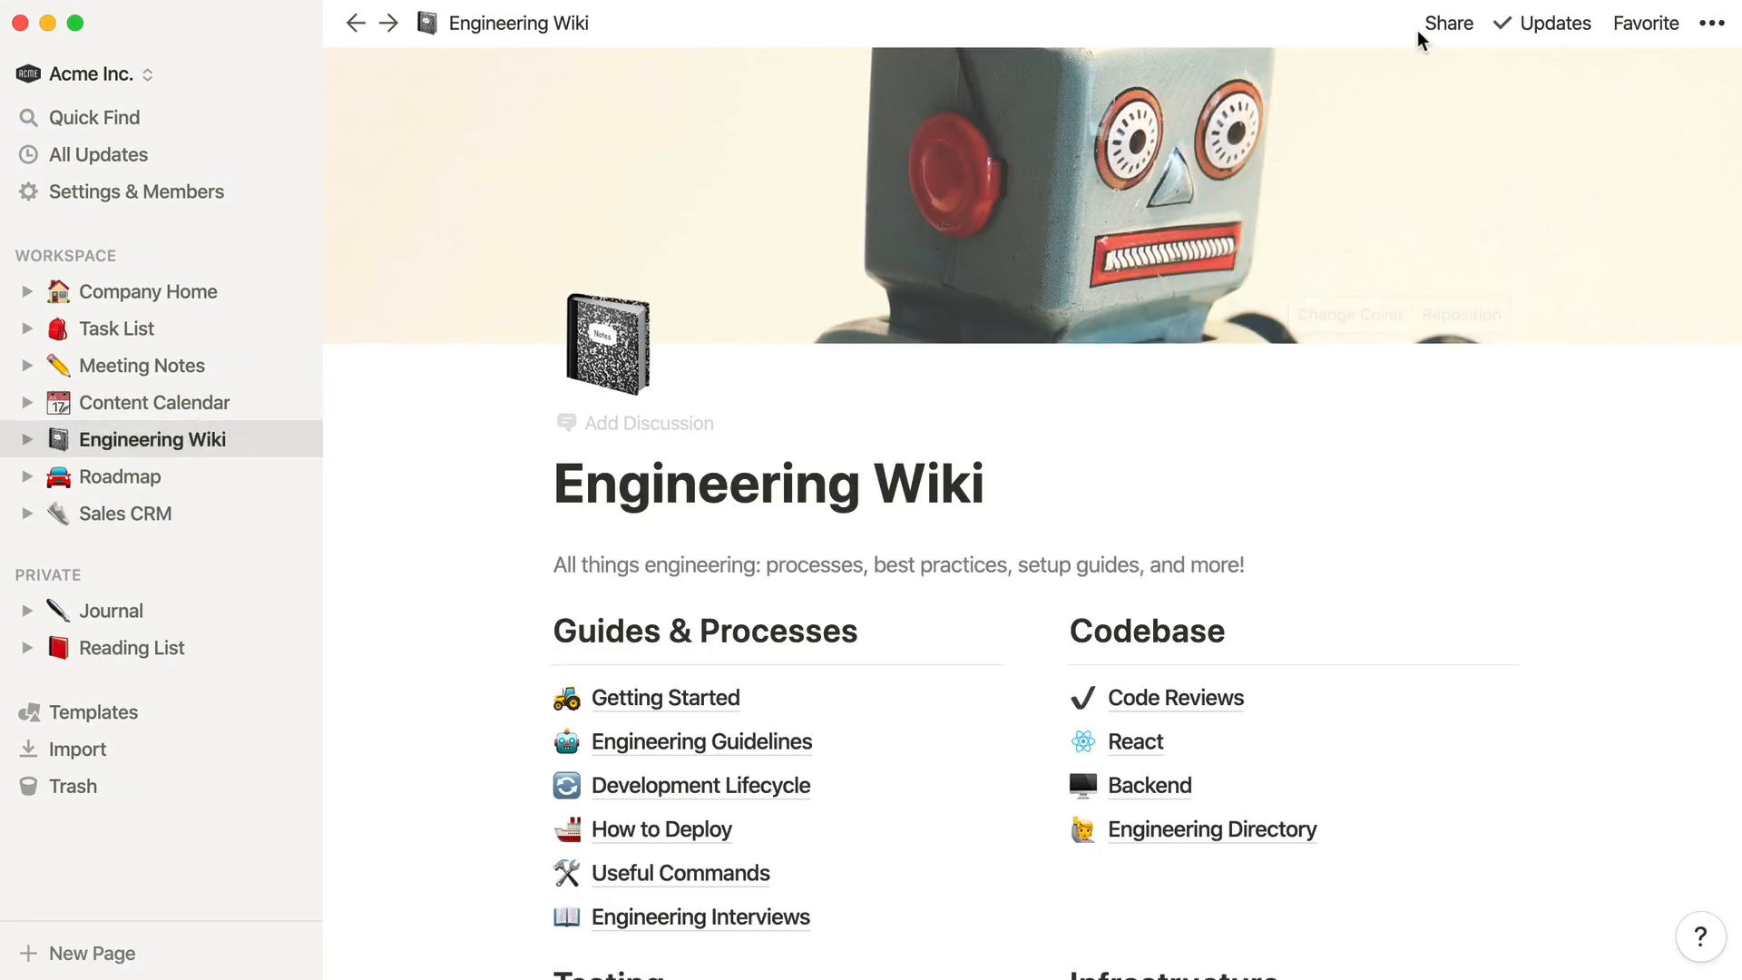
click(1447, 21)
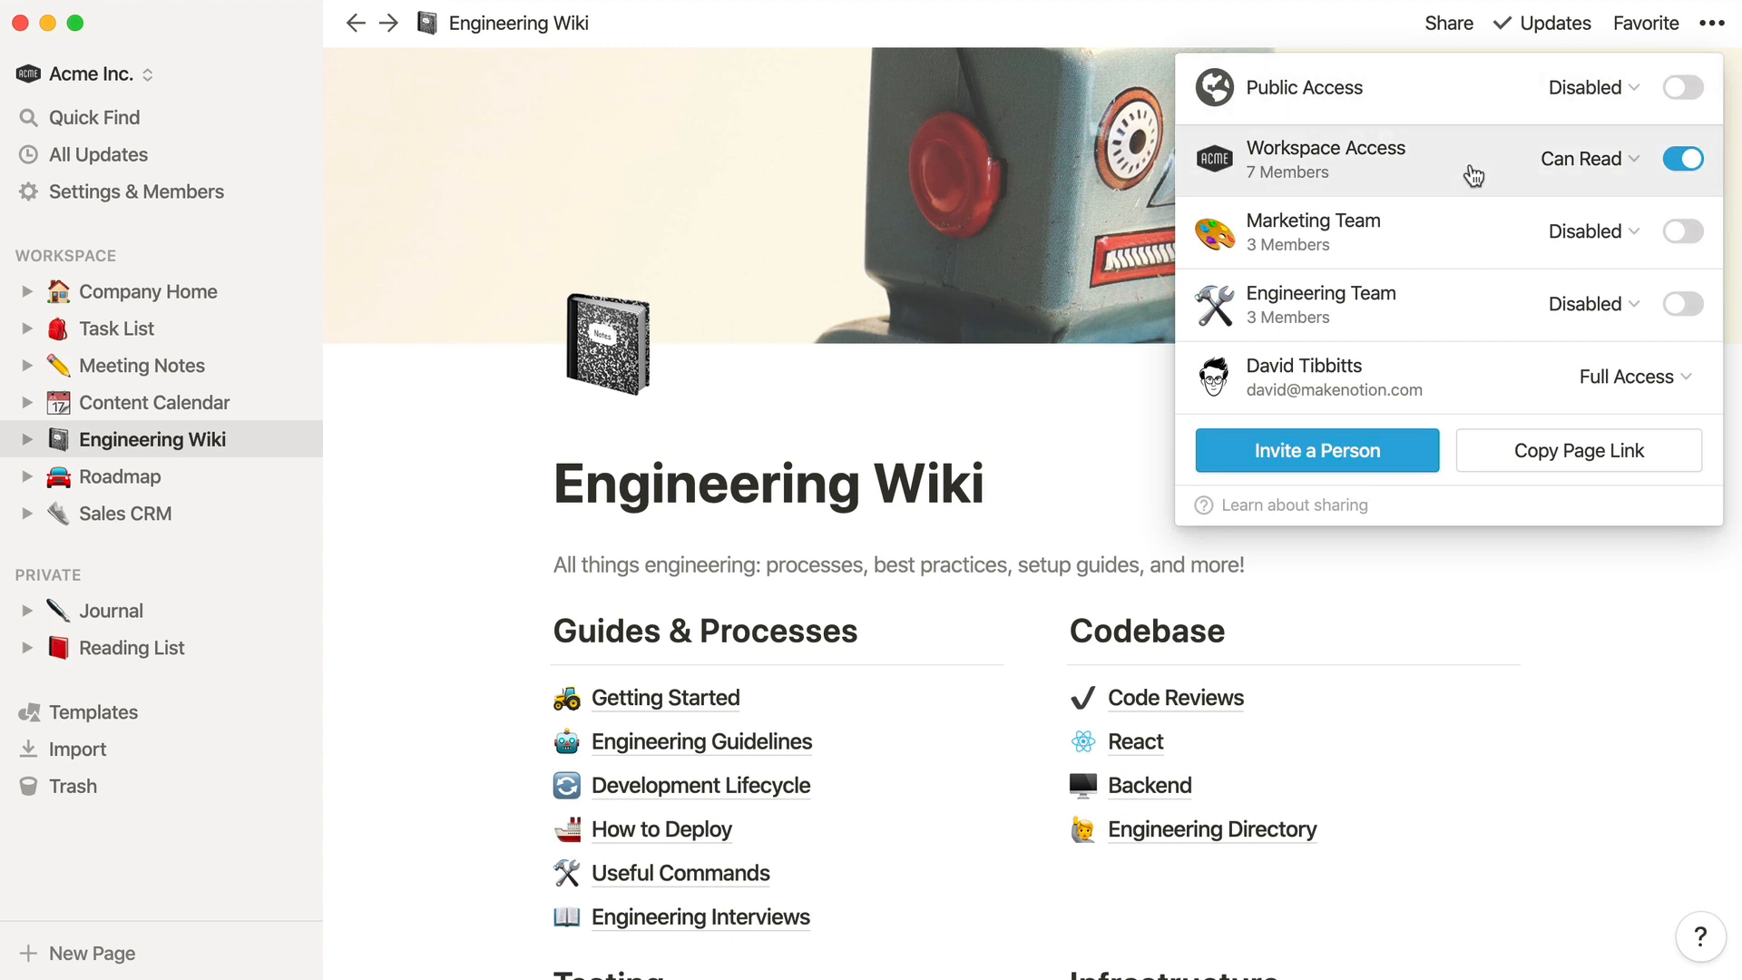
click(1684, 230)
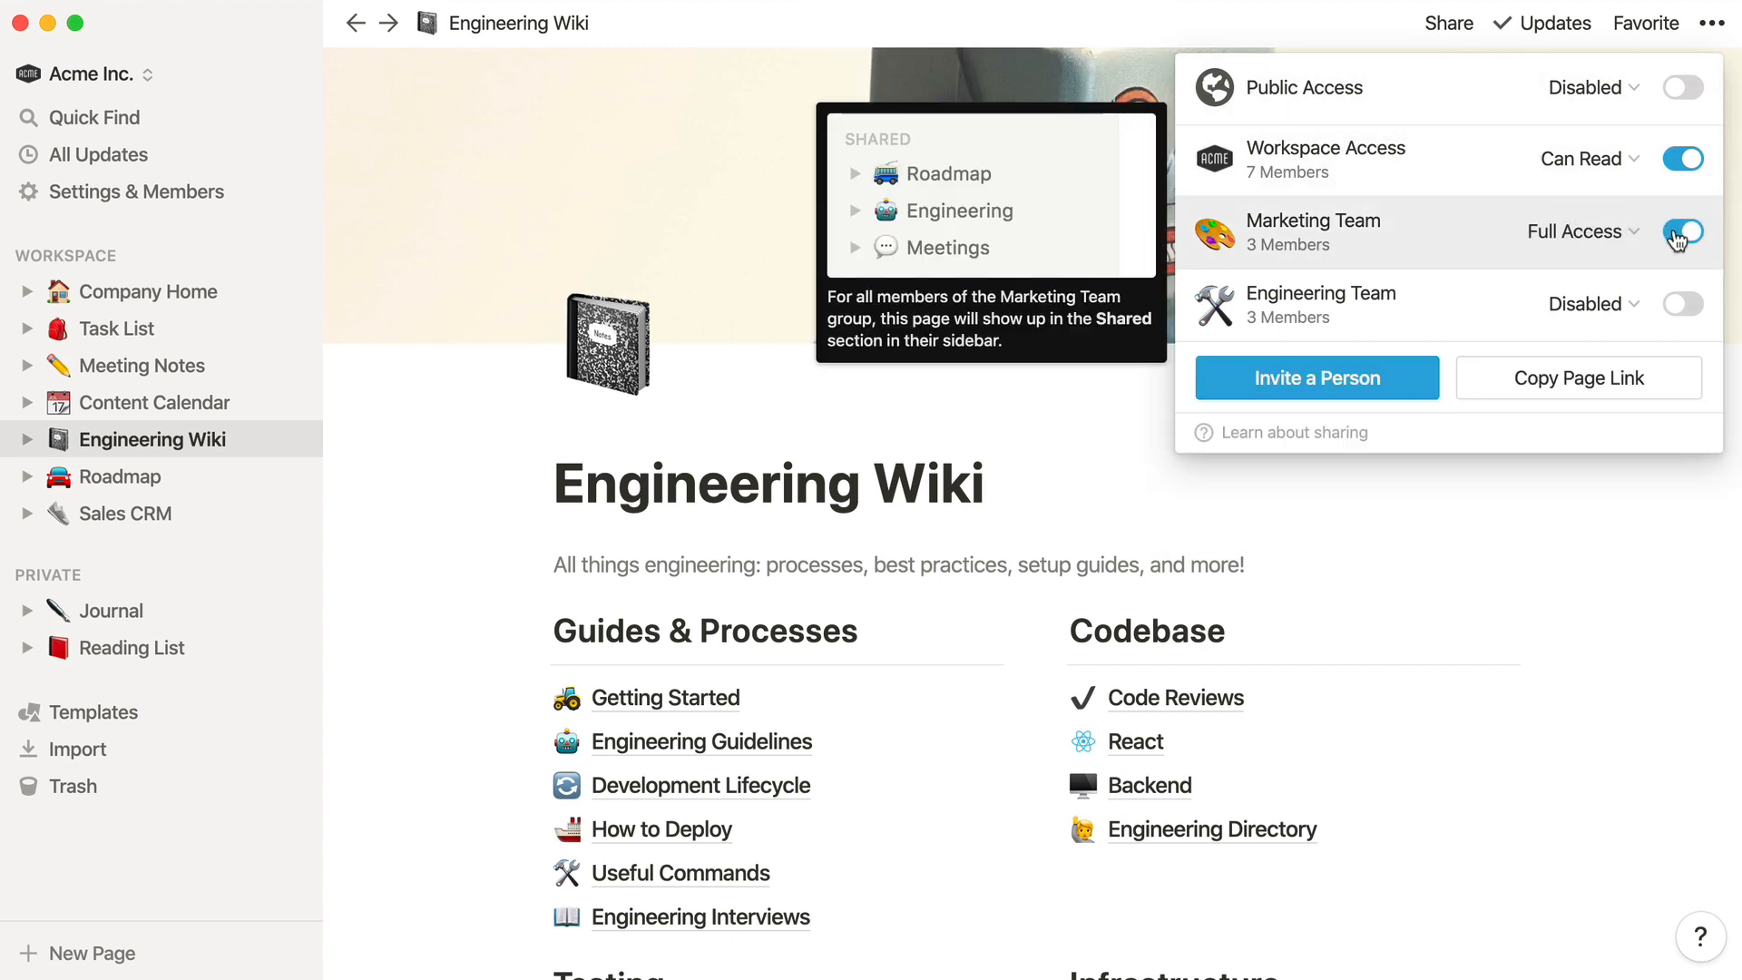
click(1581, 231)
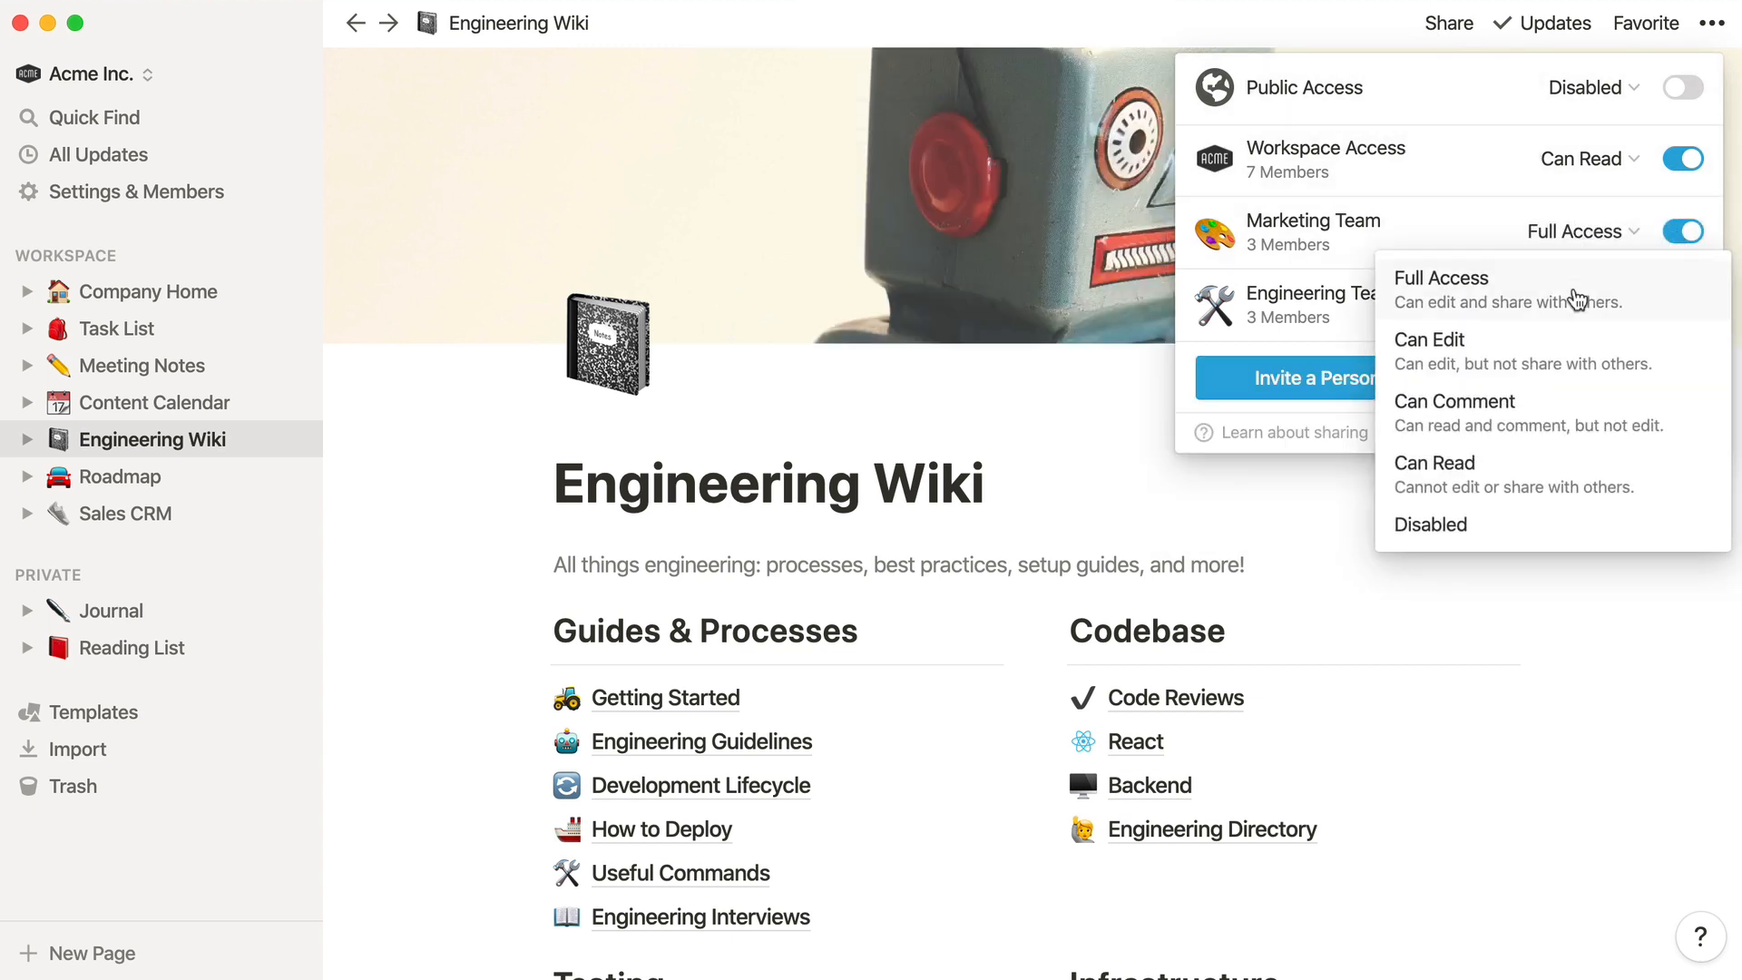